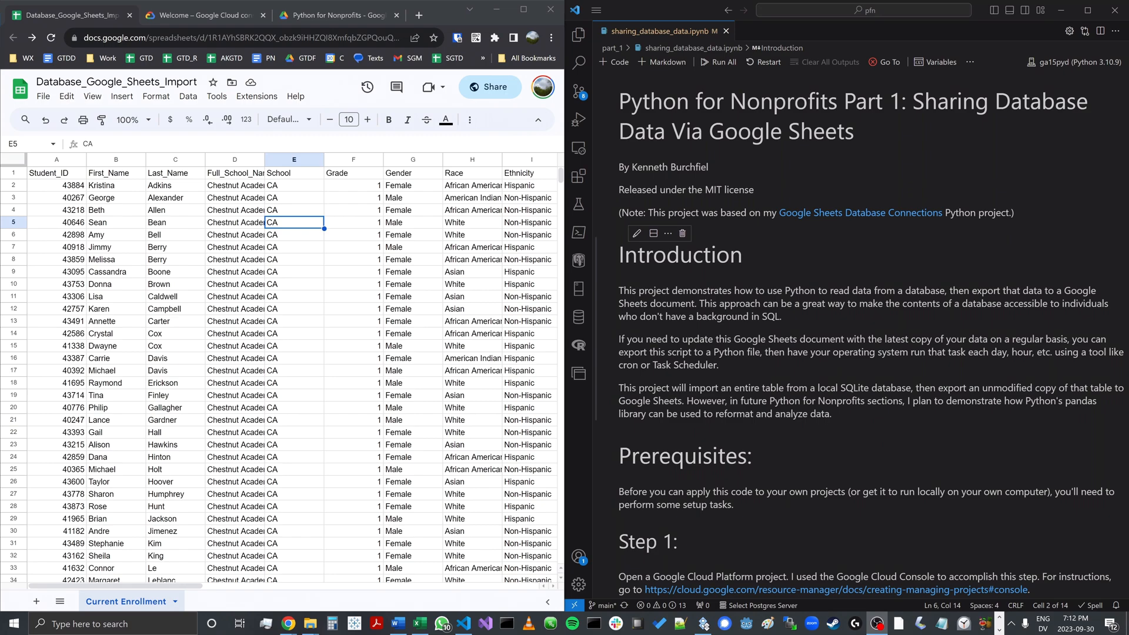
{"action": "mouse_move", "coordinate": [982, 318]}
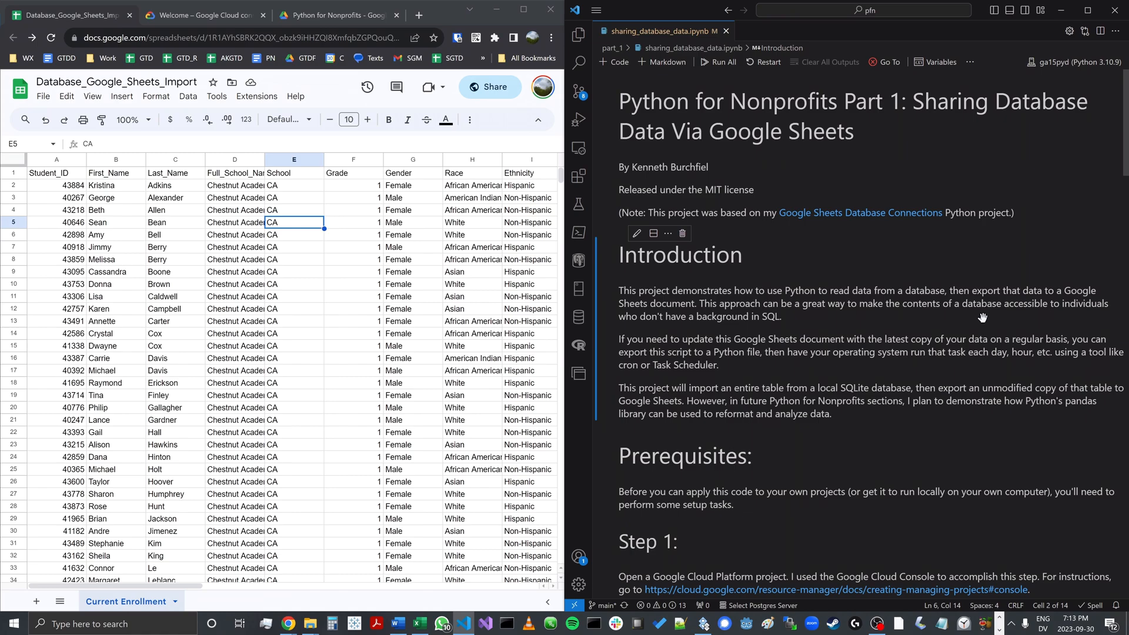
Step: Bring up the Google Cloud welcome page and scroll the notebook to the Step 1–5 prerequisites
{"action": "left_click", "coordinate": [204, 15]}
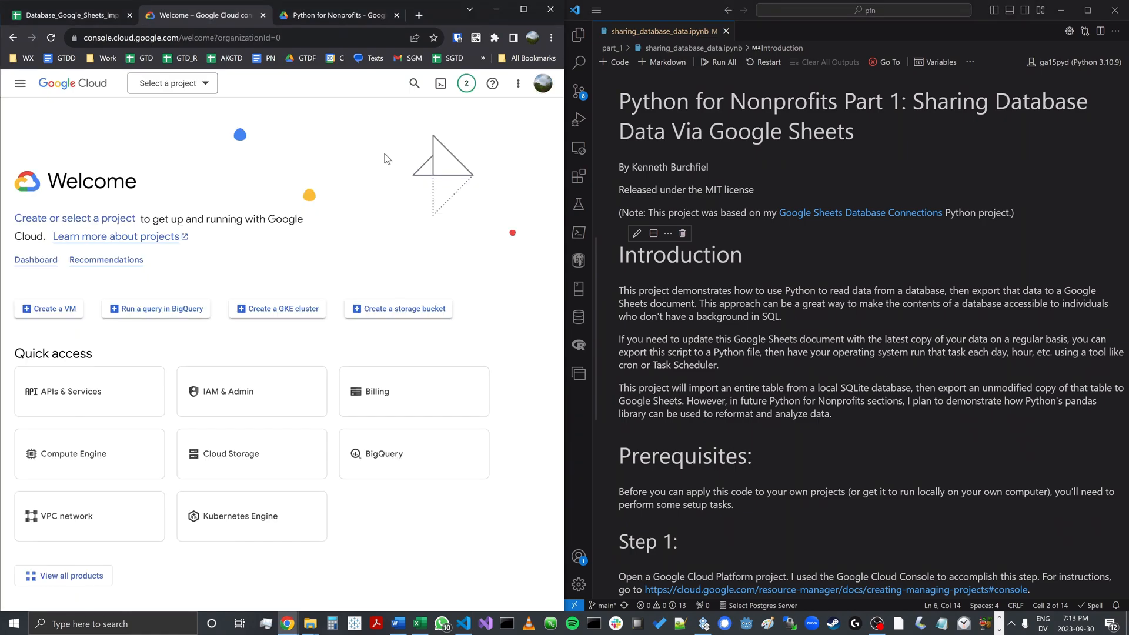
{"action": "scroll", "scroll_direction": "down", "scroll_amount": 3}
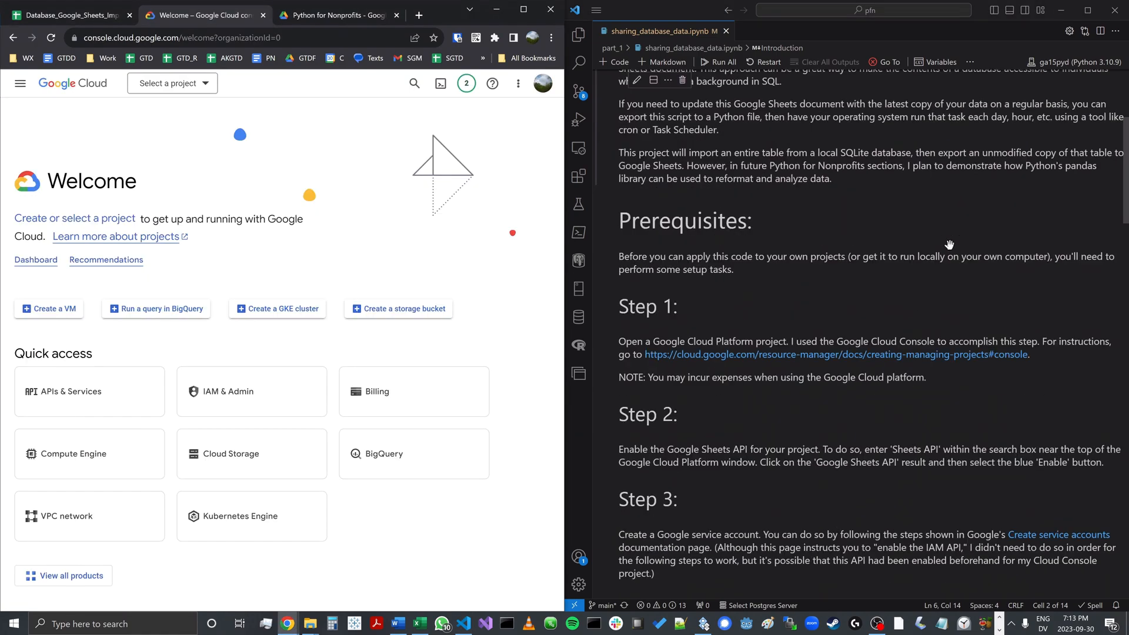
{"action": "scroll", "scroll_direction": "down", "scroll_amount": 3}
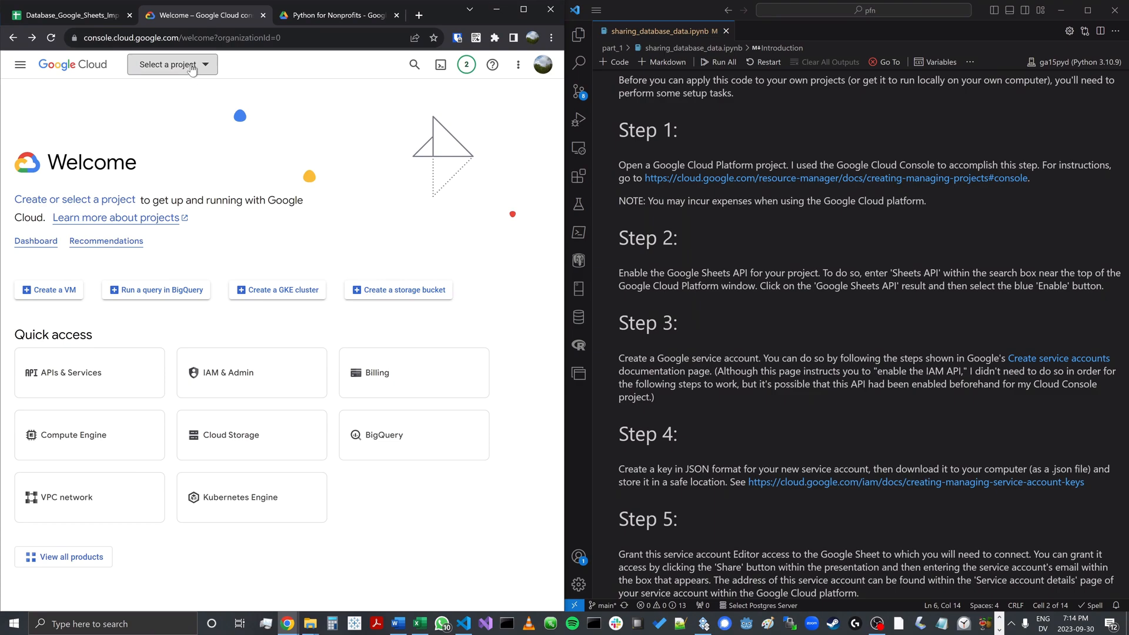
Step: Create a new Google Cloud project named db-to-gsheets-demo
{"action": "left_click", "coordinate": [171, 64]}
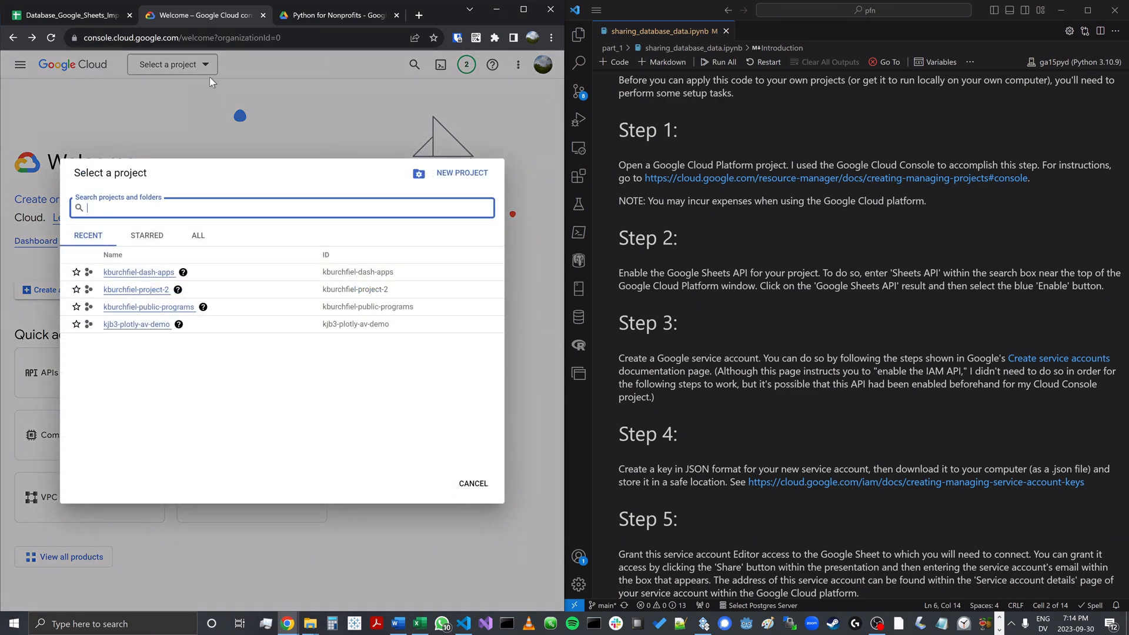
{"action": "left_click", "coordinate": [462, 173]}
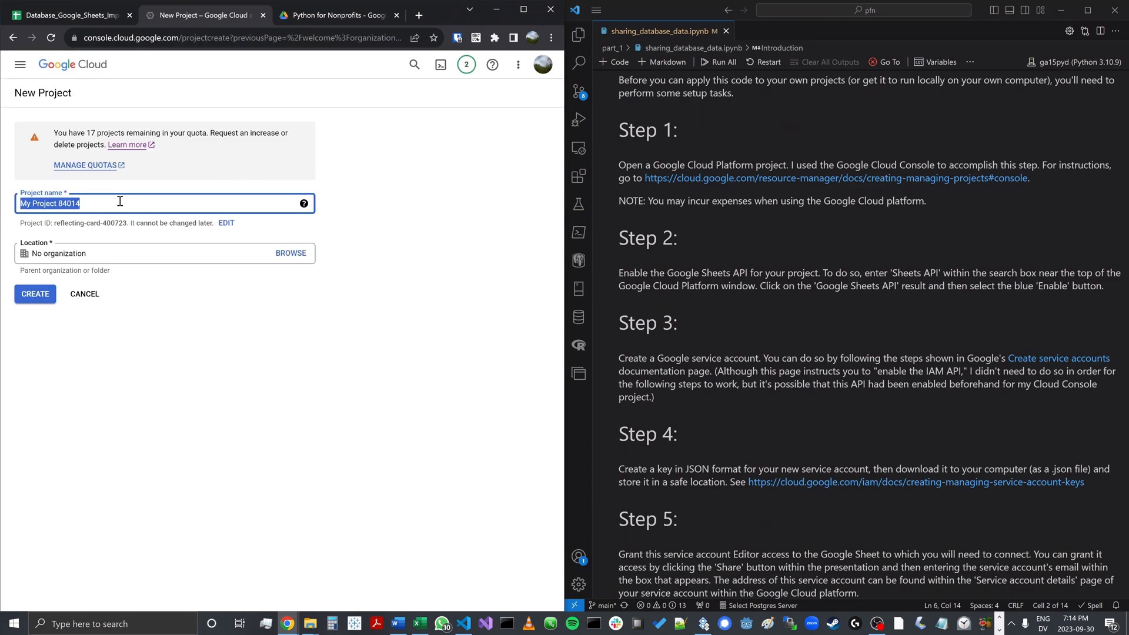
{"action": "type", "text": "python-"}
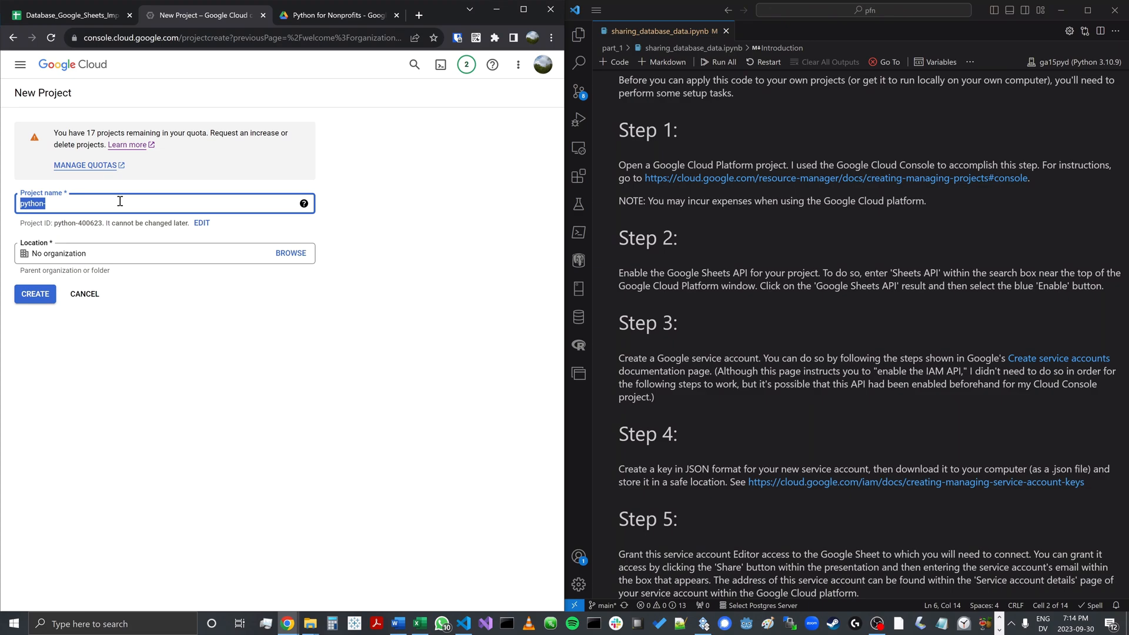
{"action": "type", "text": "db-to-"}
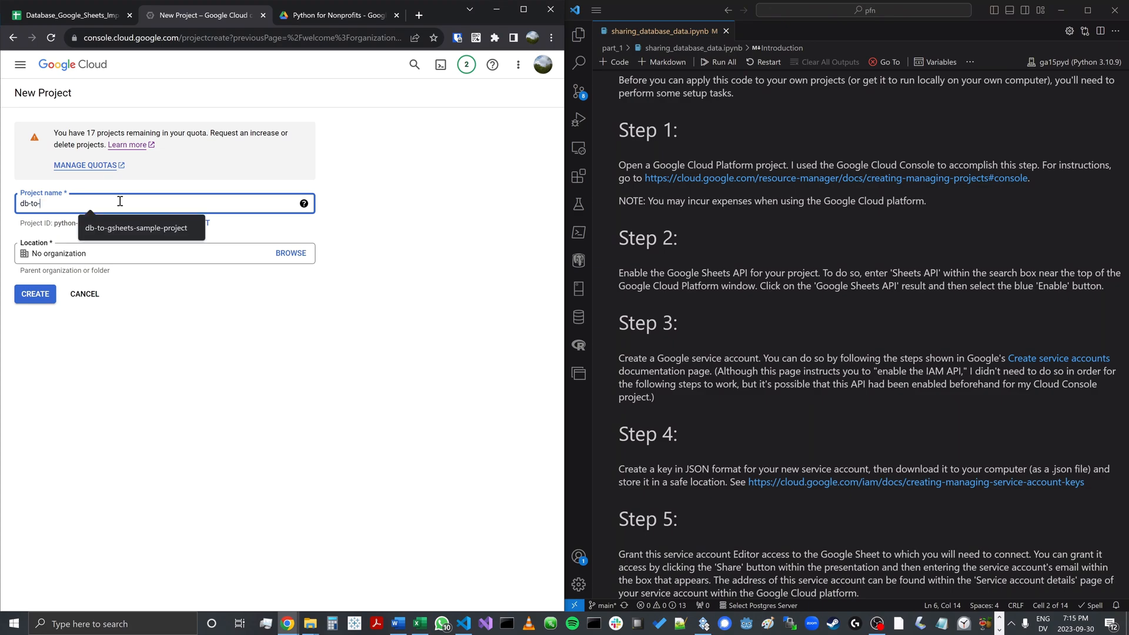
{"action": "type", "text": "gsheets-demo"}
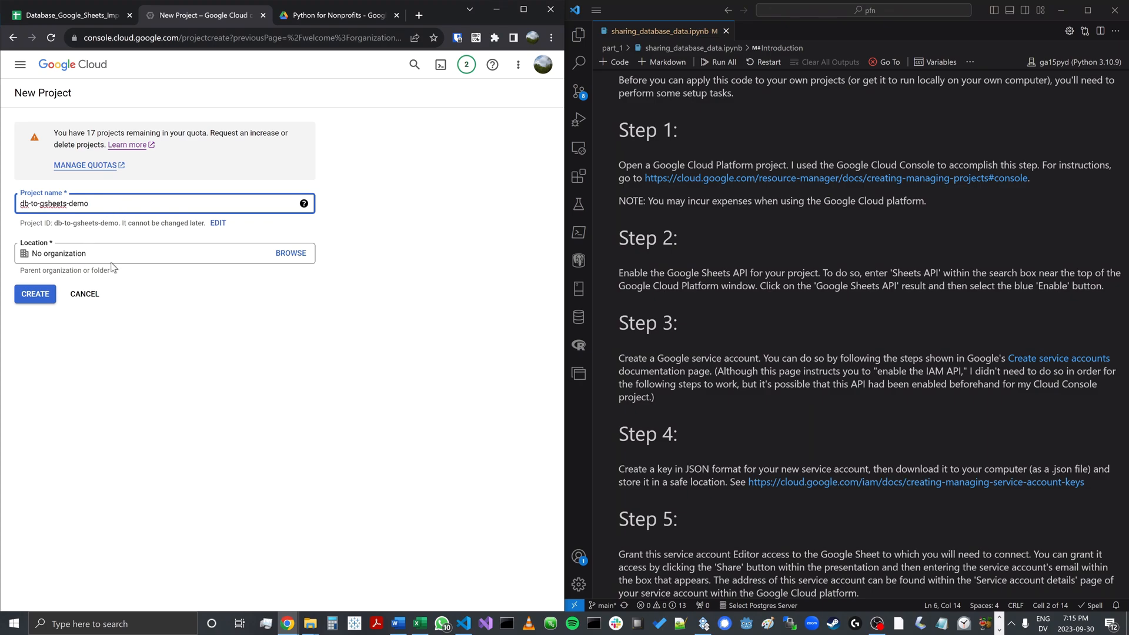
{"action": "left_click", "coordinate": [35, 294]}
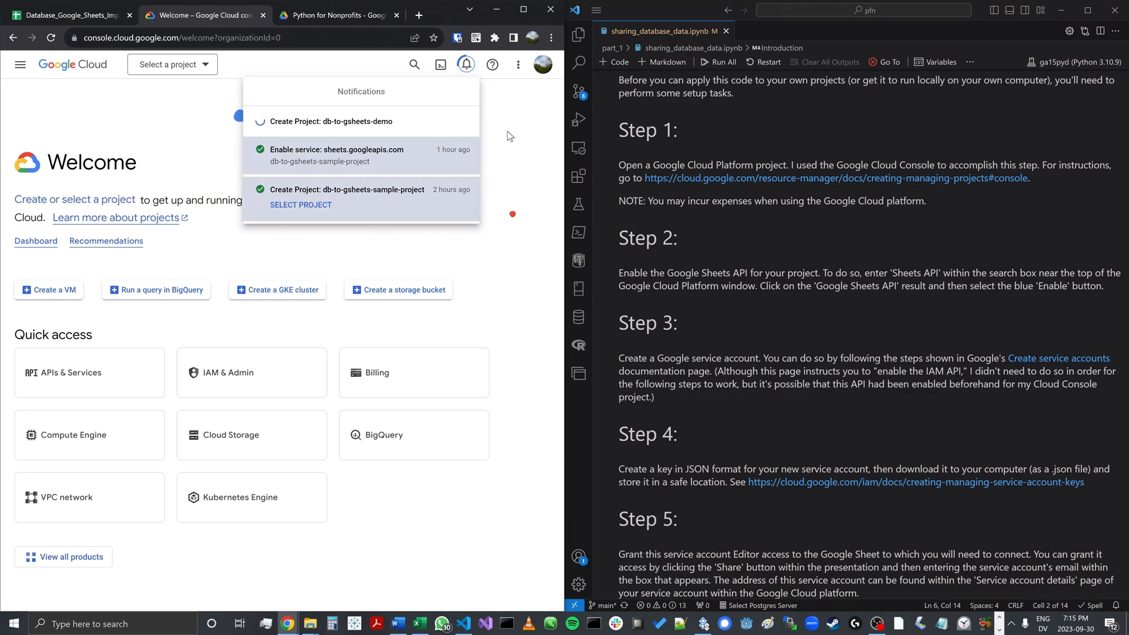
Step: Select db-to-gsheets-demo as the active project in the project picker
{"action": "left_click", "coordinate": [171, 64]}
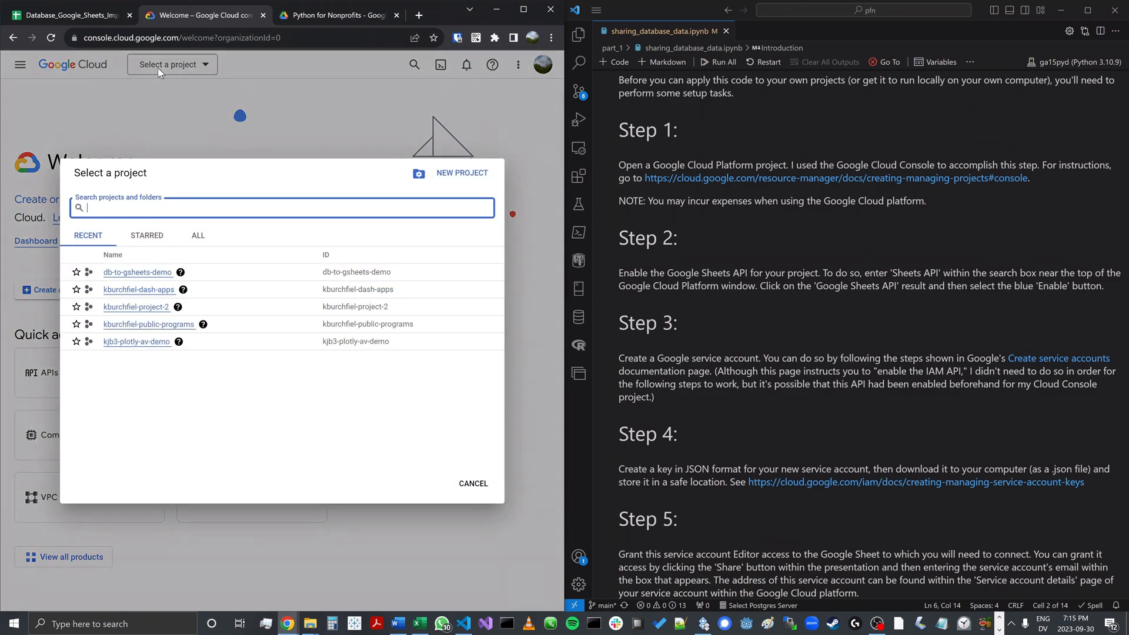
{"action": "left_click", "coordinate": [137, 272]}
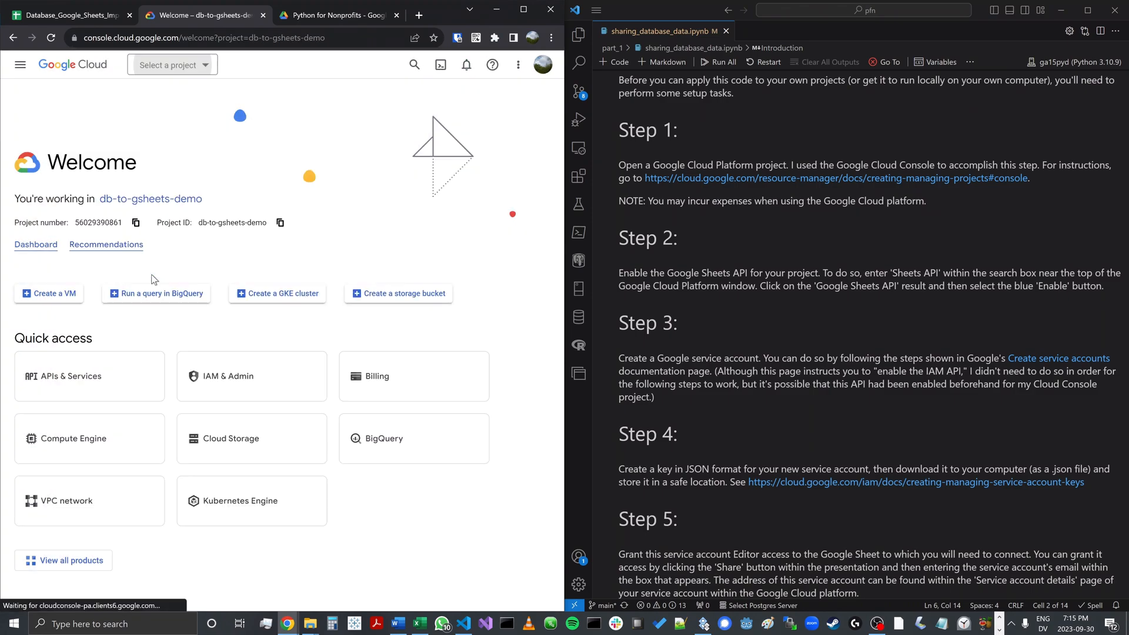
{"action": "left_click", "coordinate": [172, 64]}
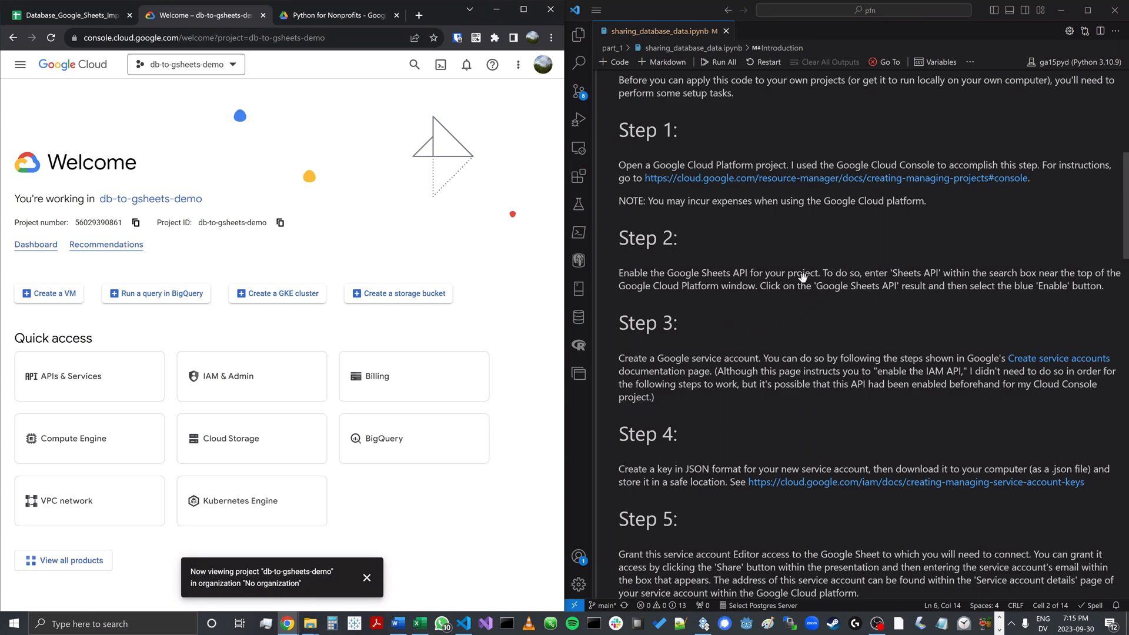
{"action": "mouse_move", "coordinate": [320, 208]}
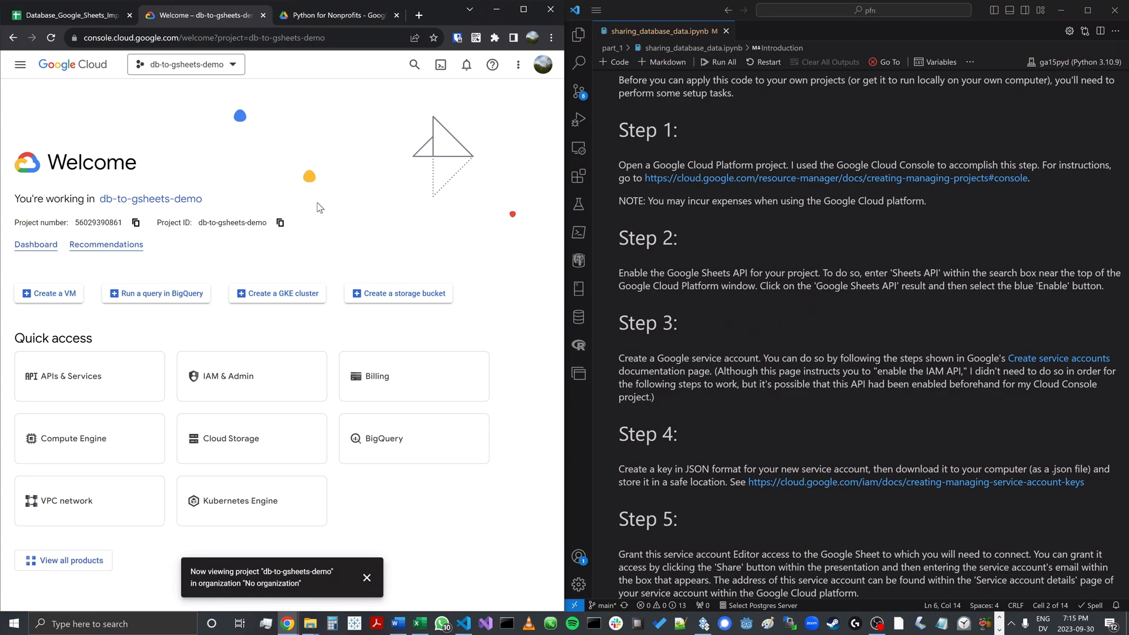
{"action": "mouse_move", "coordinate": [414, 64]}
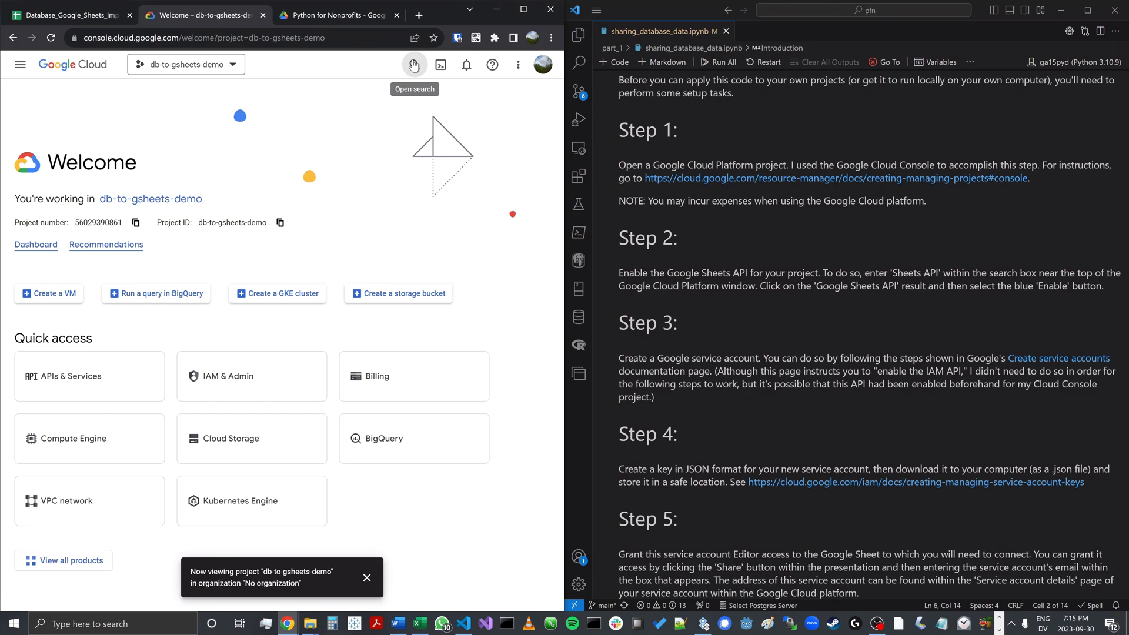
Step: Search for 'Sheets' and enable the Google Sheets API for db-to-gsheets-demo
{"action": "type", "text": "Sheets API"}
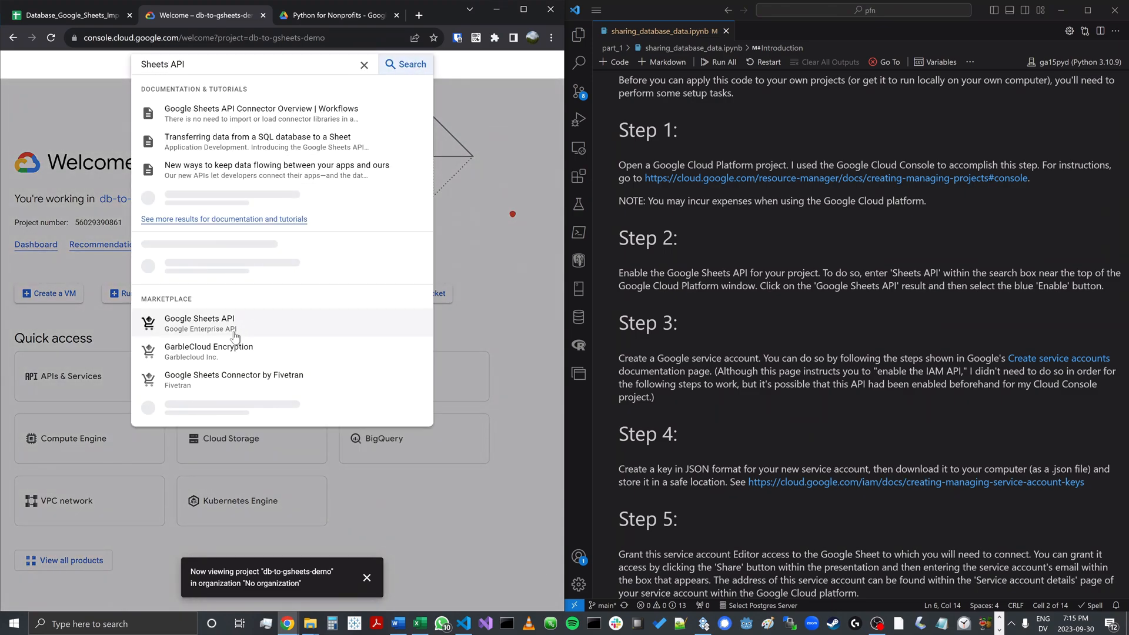
{"action": "left_click", "coordinate": [200, 323]}
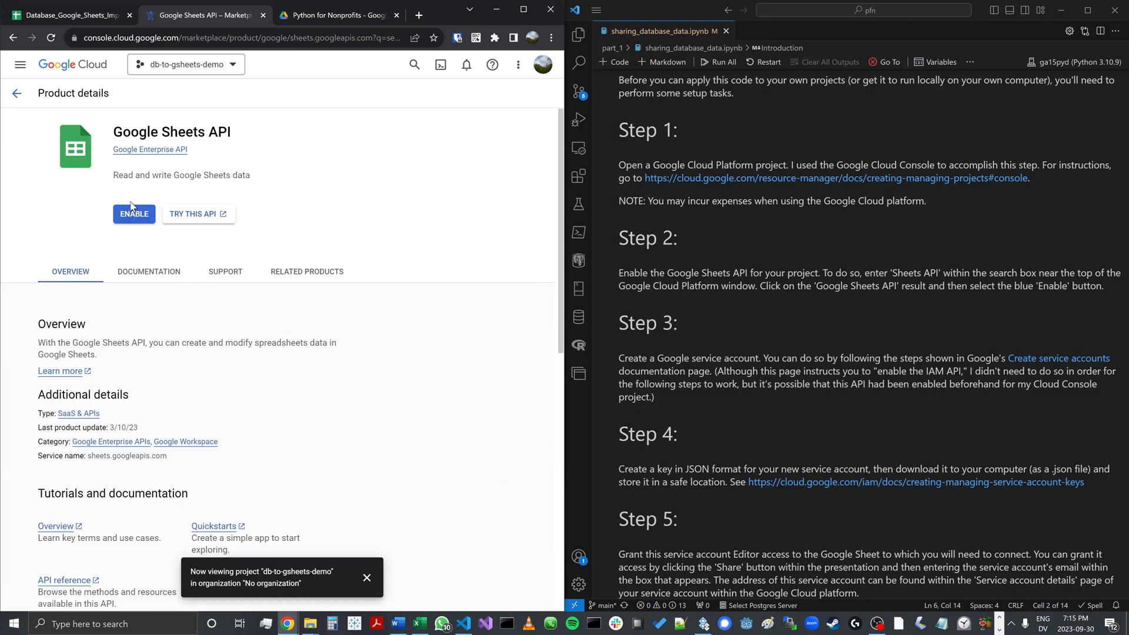
{"action": "left_click", "coordinate": [134, 214]}
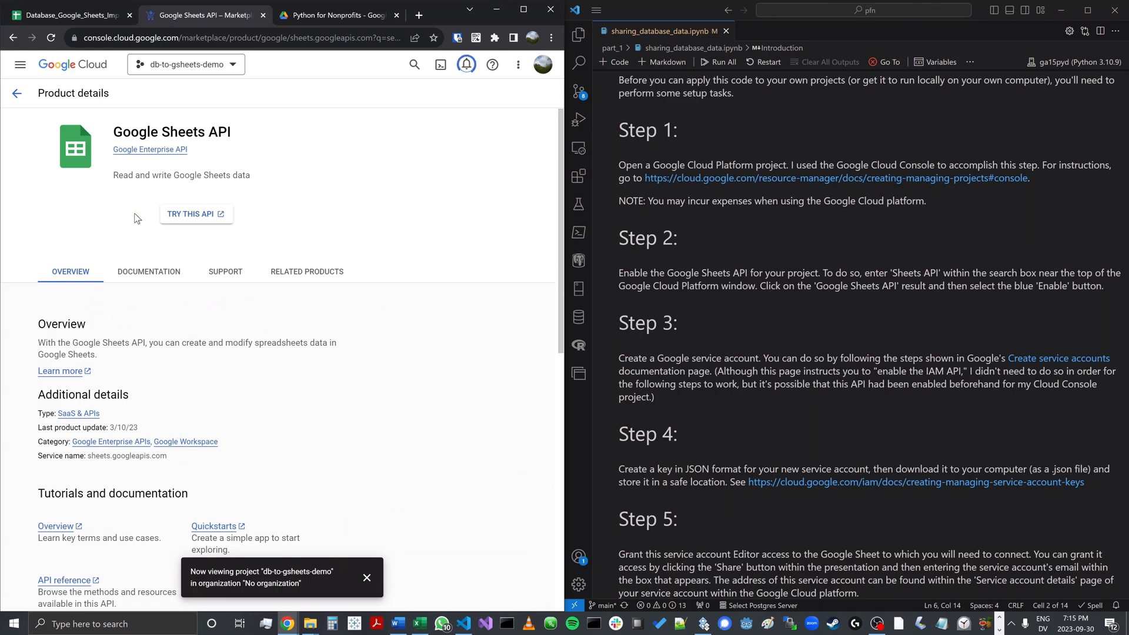
{"action": "left_click", "coordinate": [190, 214]}
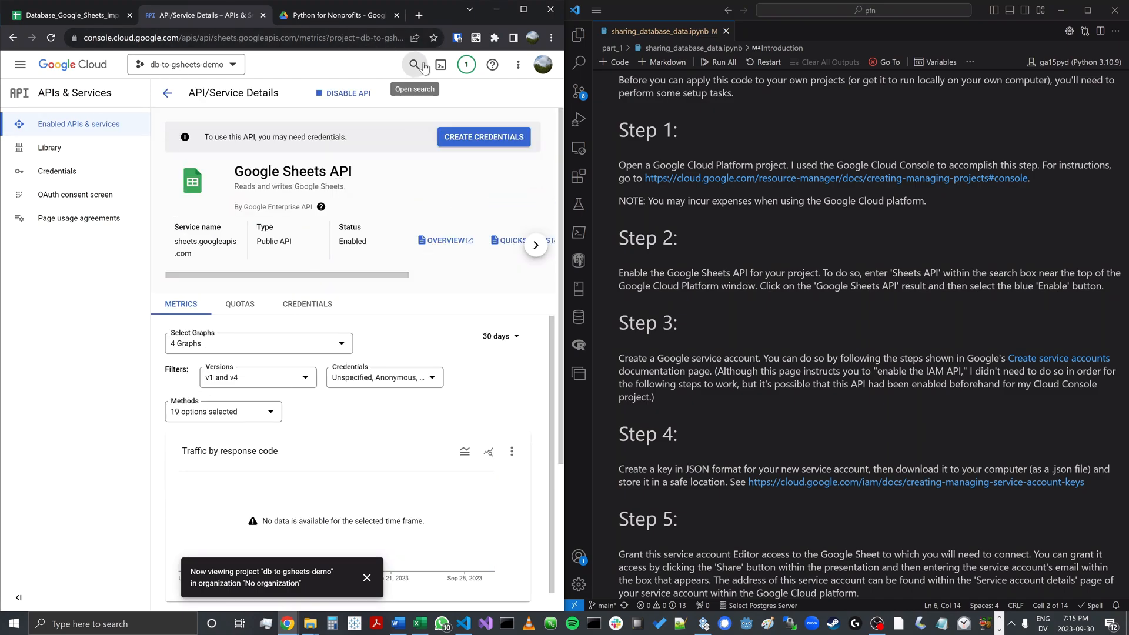
Step: Search for and open the project's Service Accounts page
{"action": "type", "text": "Sheets API"}
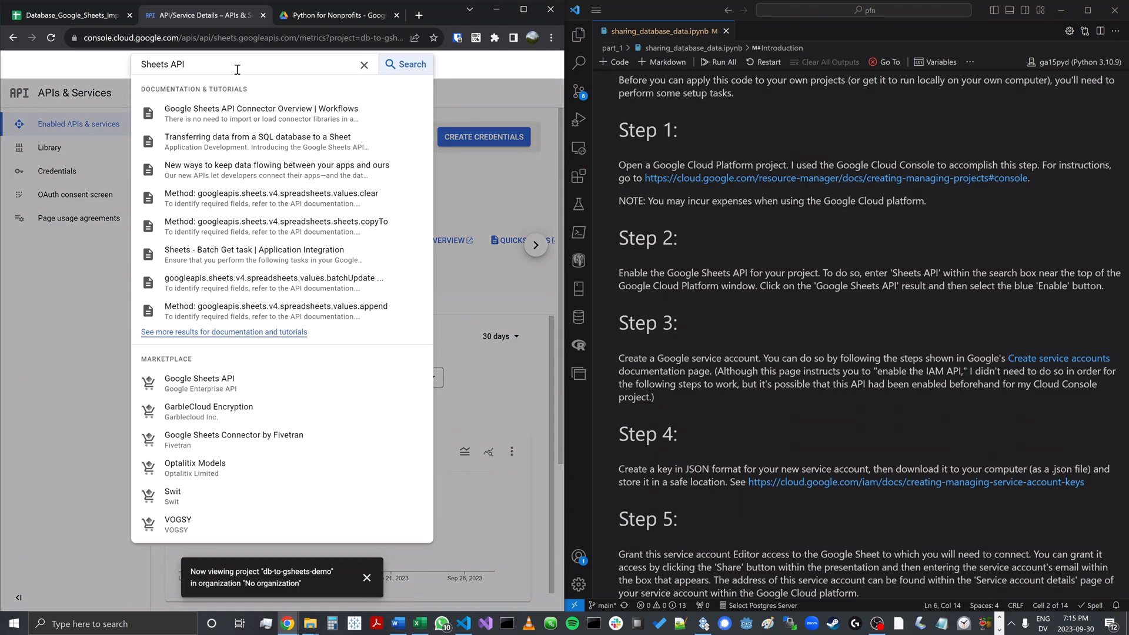
{"action": "type", "text": "severci e"}
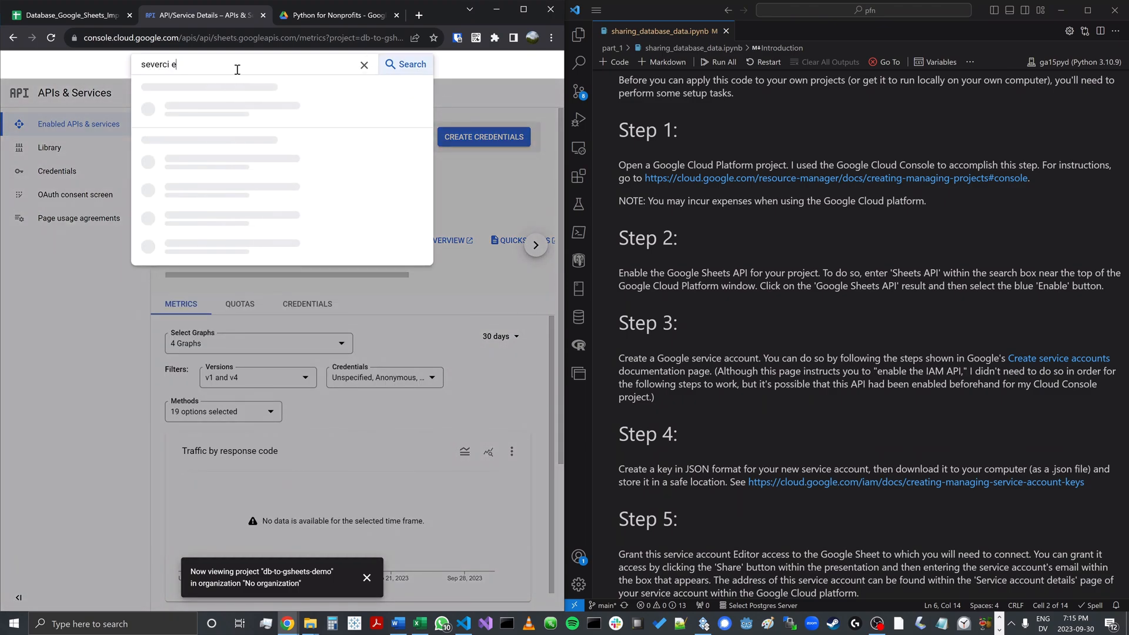
{"action": "type", "text": "service accounts"}
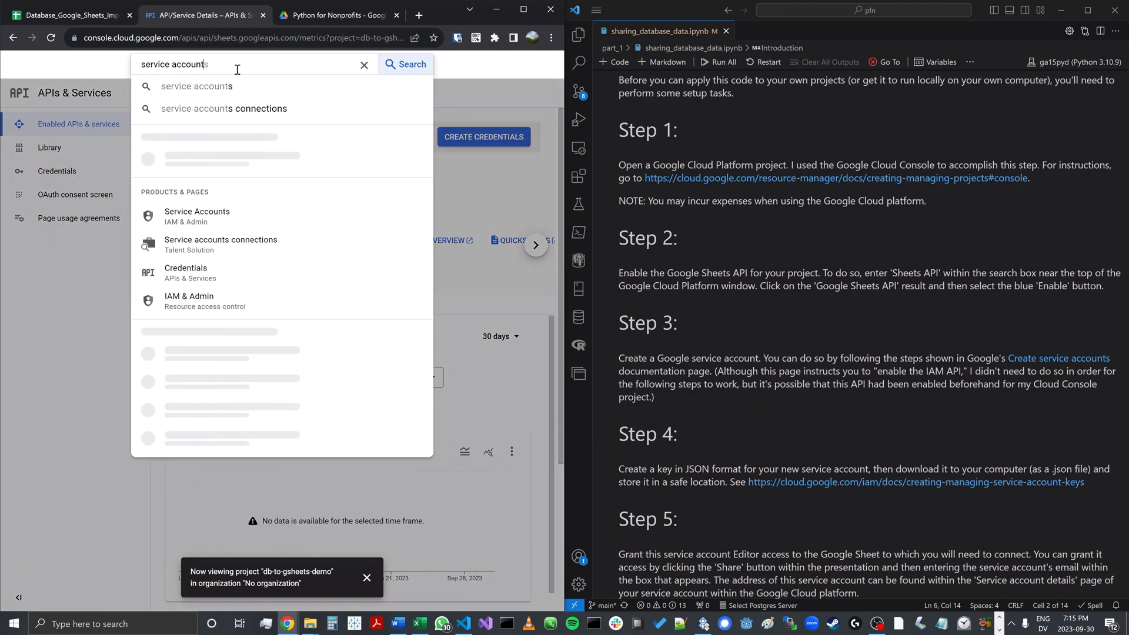
{"action": "left_click", "coordinate": [196, 215]}
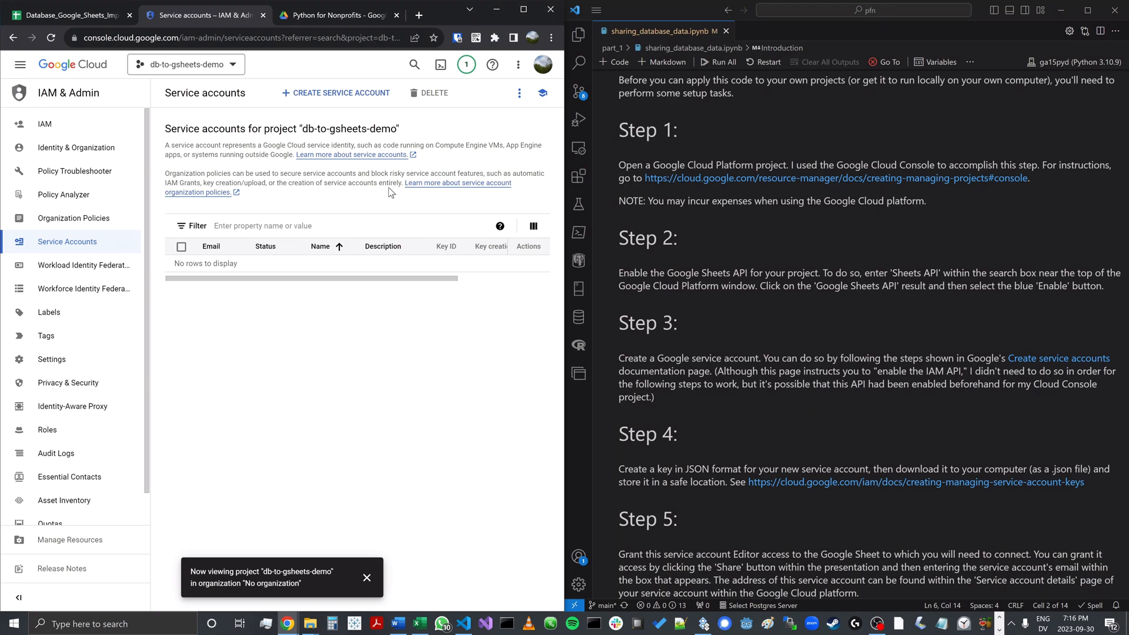
Step: Create service account svcacct without granting project roles, then finish setup
{"action": "left_click", "coordinate": [336, 92]}
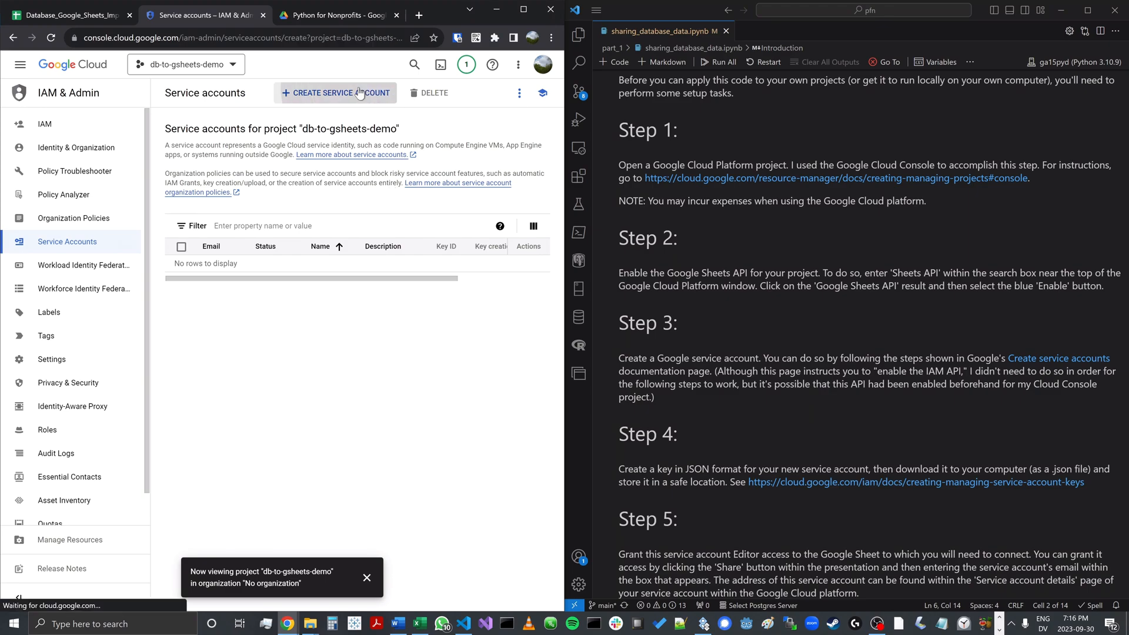
{"action": "left_click", "coordinate": [336, 92]}
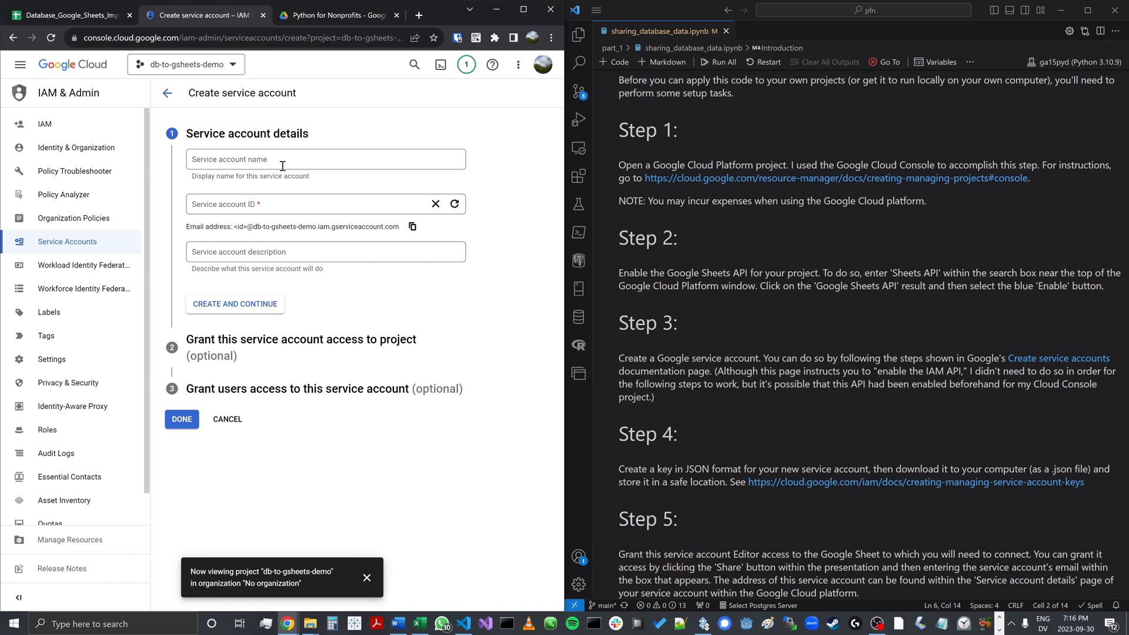
{"action": "left_click", "coordinate": [317, 204]}
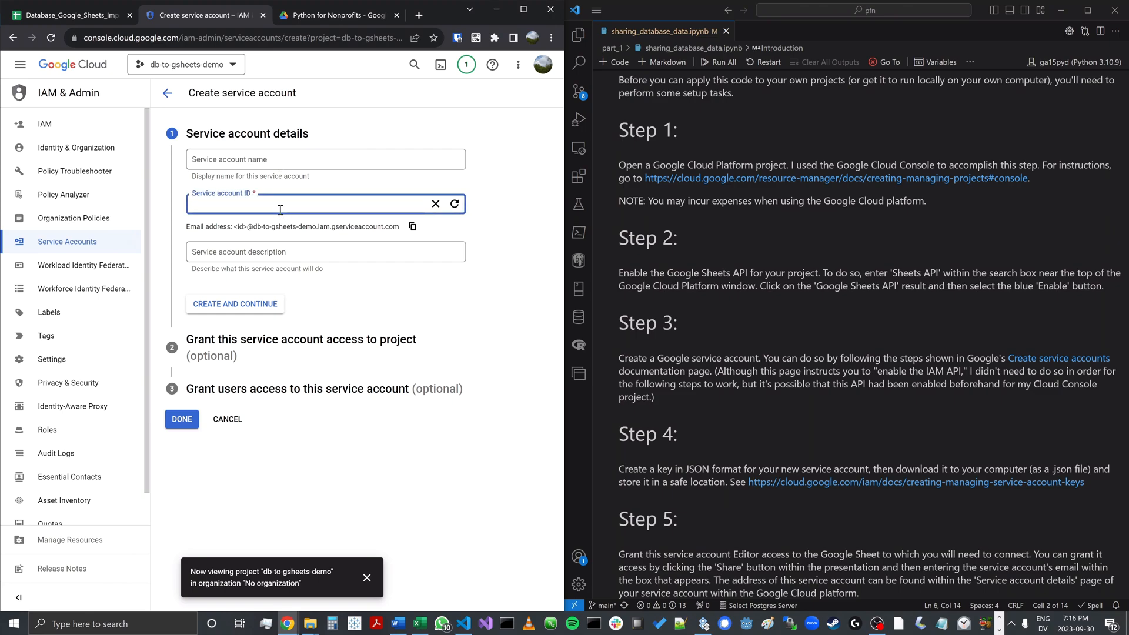
{"action": "type", "text": "svcacct"}
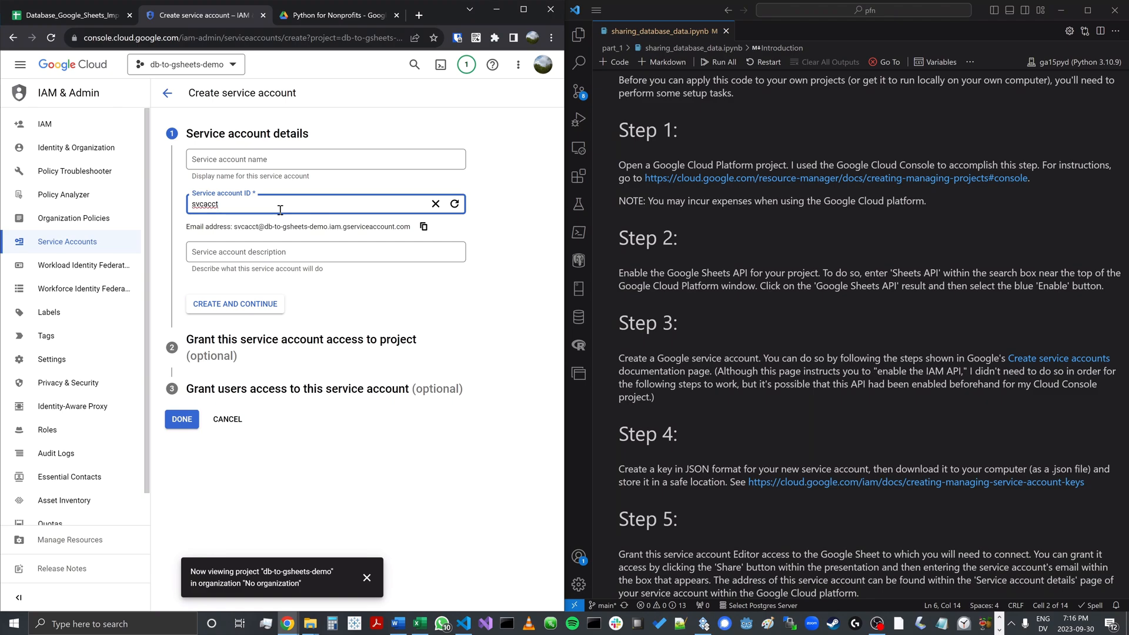
{"action": "mouse_move", "coordinate": [269, 228]}
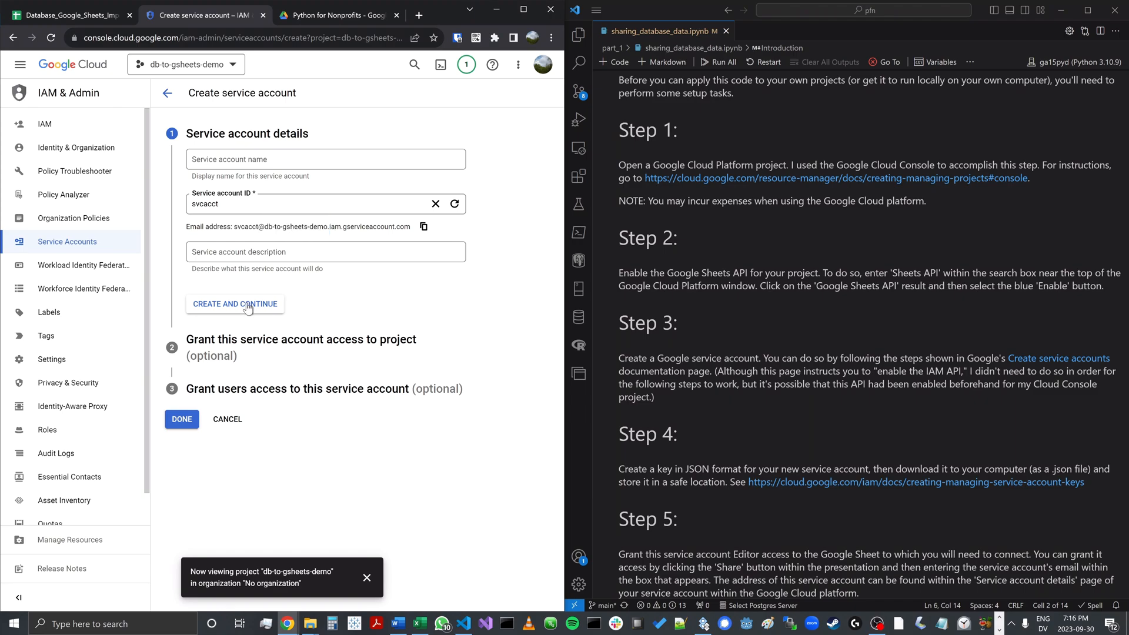
{"action": "left_click", "coordinate": [235, 304]}
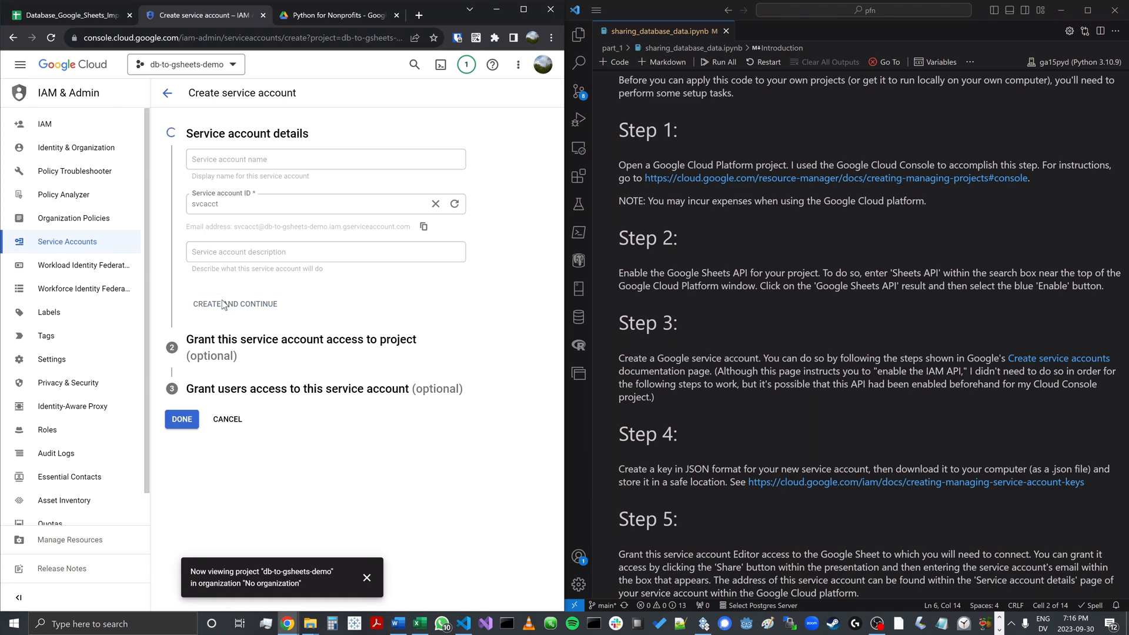
{"action": "left_click", "coordinate": [234, 304]}
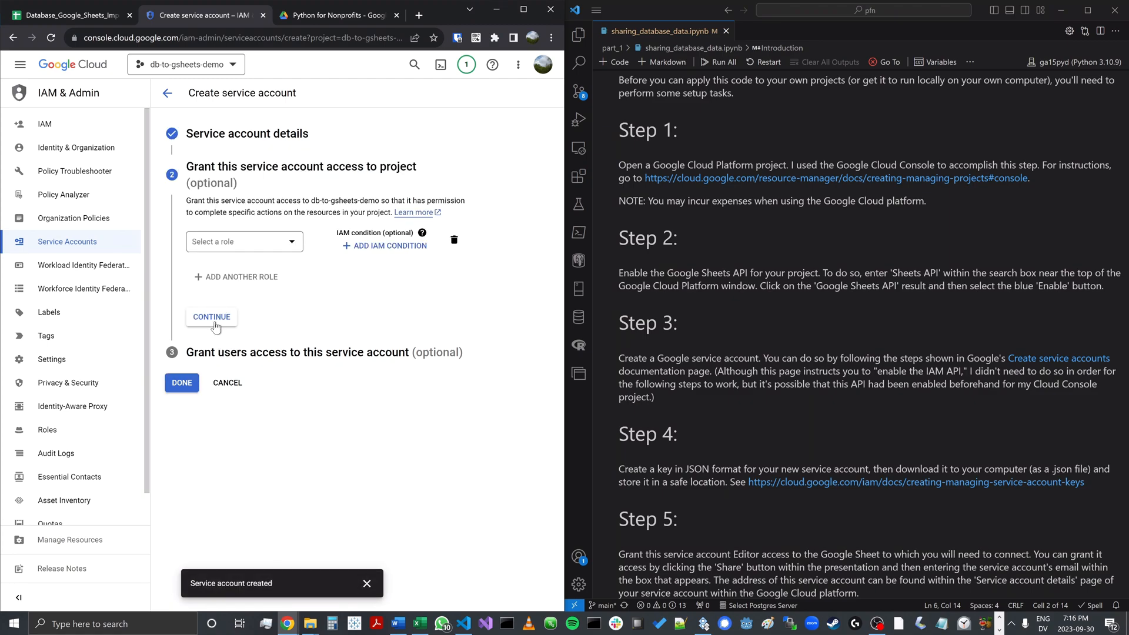
{"action": "left_click", "coordinate": [182, 382]}
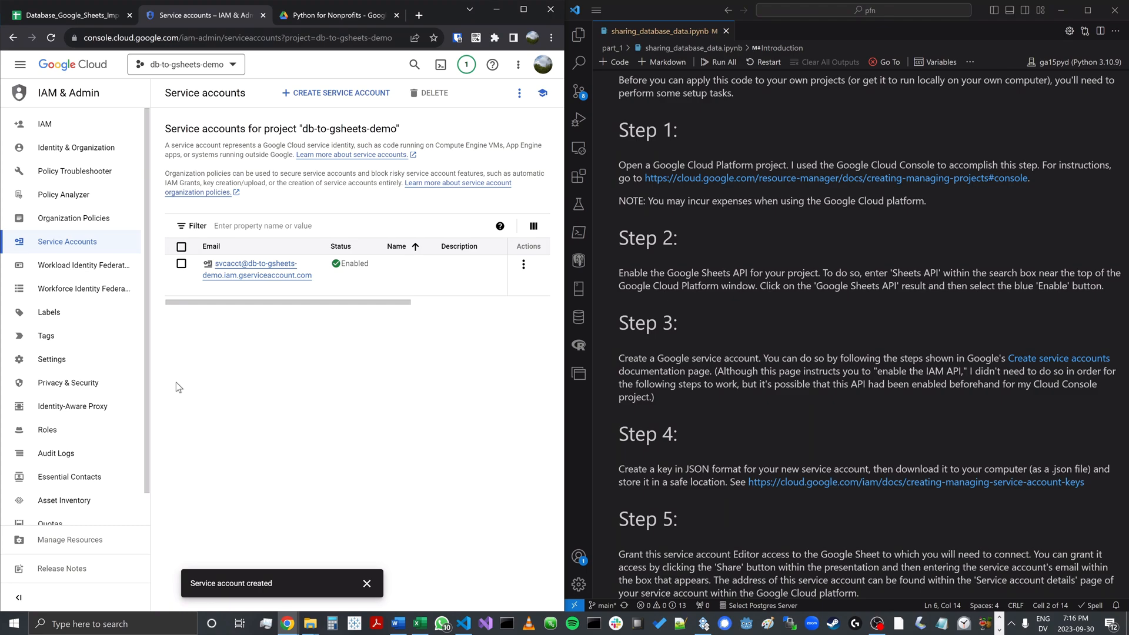
{"action": "mouse_move", "coordinate": [578, 260]}
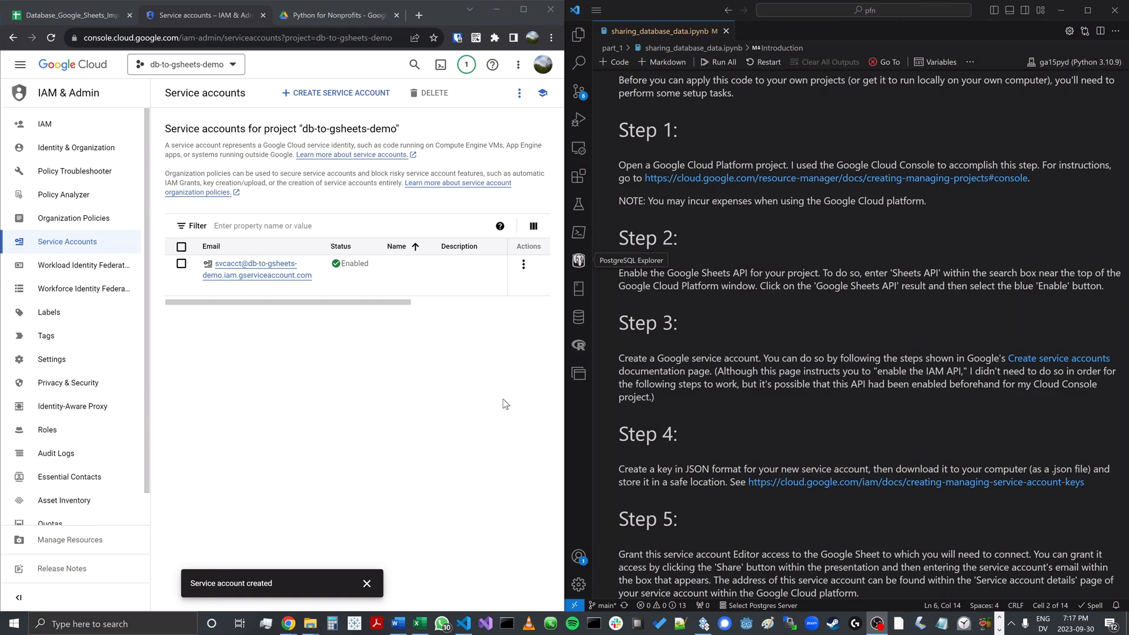
{"action": "mouse_move", "coordinate": [523, 264]}
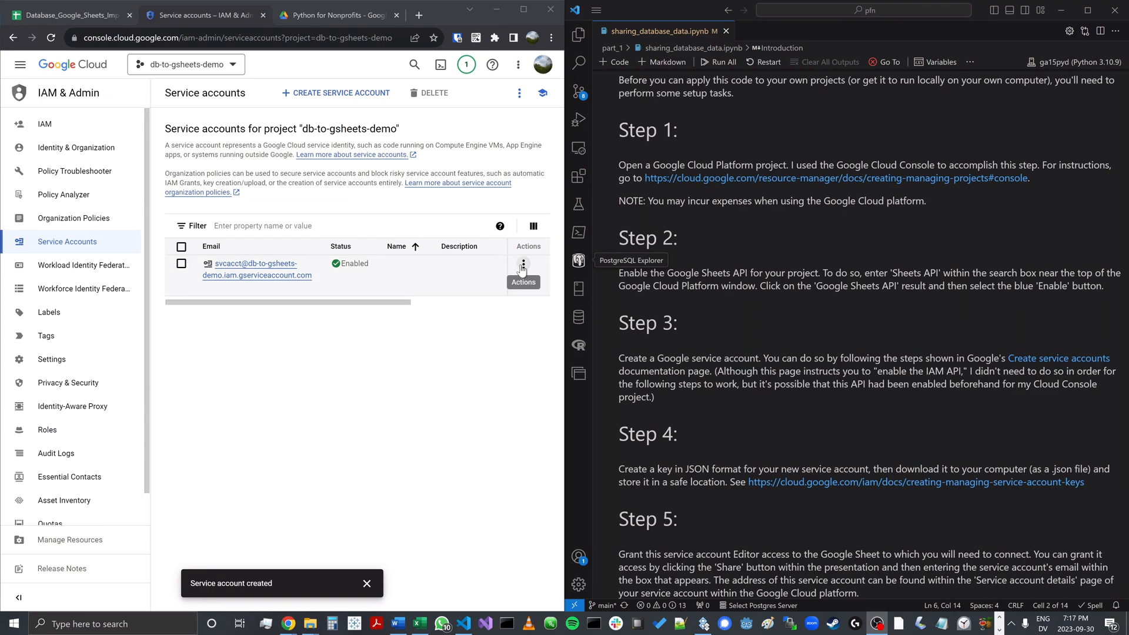
Step: Create and download a new JSON private key for svcacct through Manage keys
{"action": "left_click", "coordinate": [523, 264]}
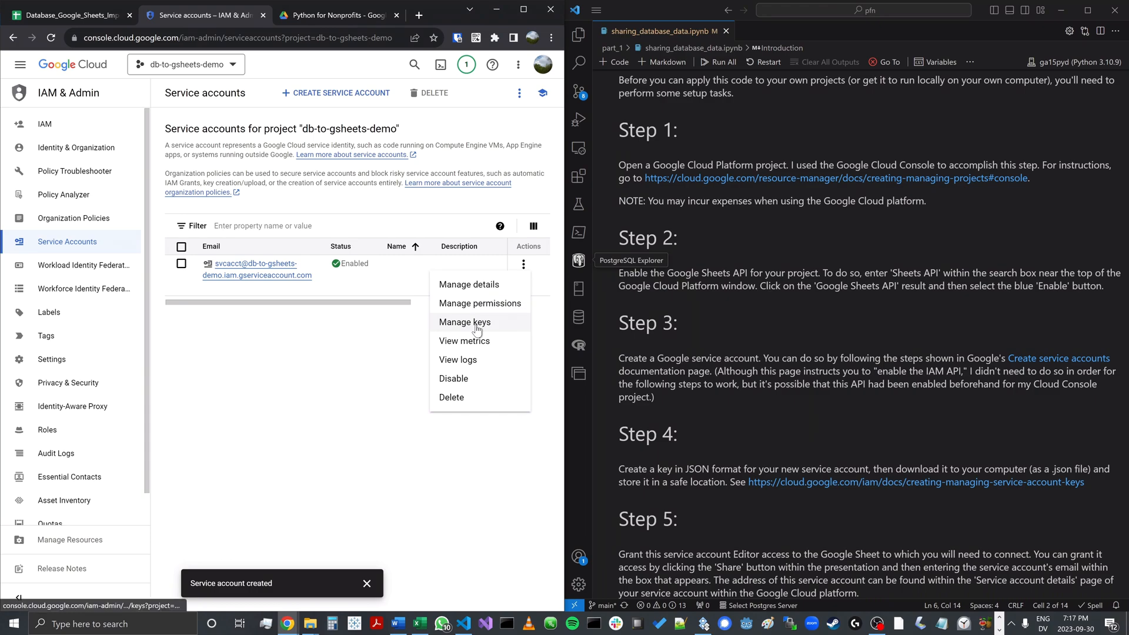
{"action": "left_click", "coordinate": [465, 321]}
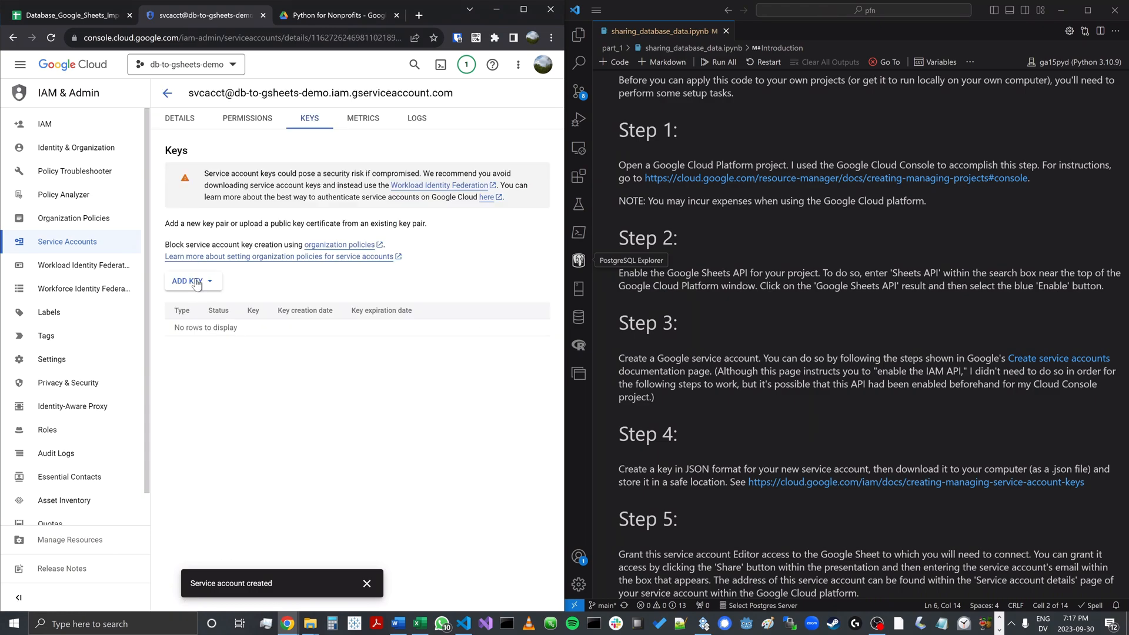
{"action": "left_click", "coordinate": [188, 281]}
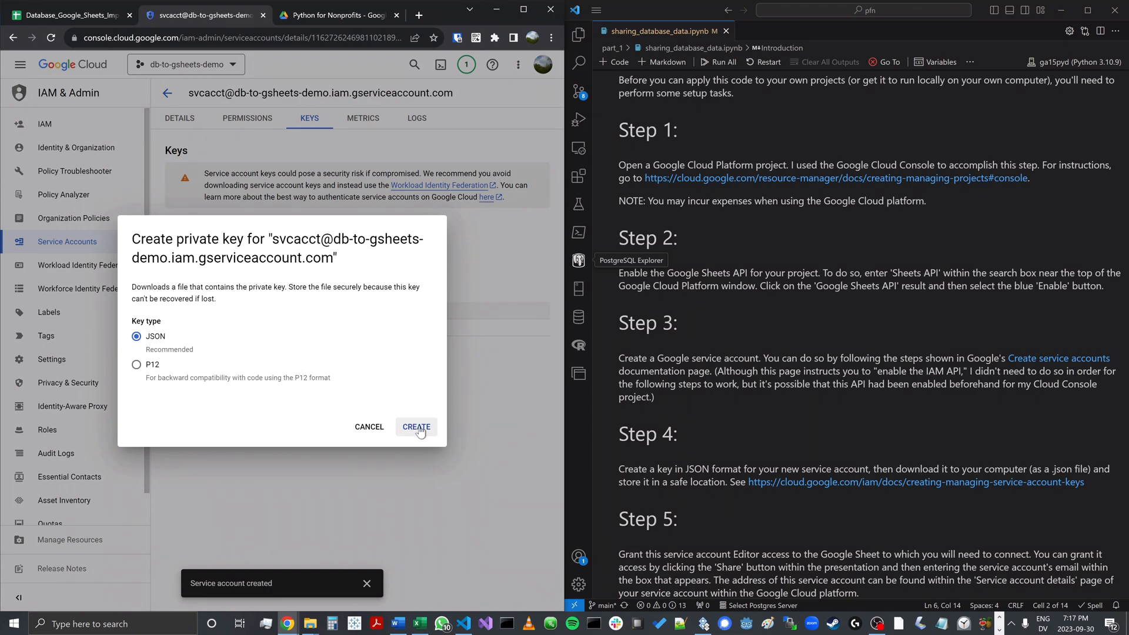
{"action": "left_click", "coordinate": [416, 426]}
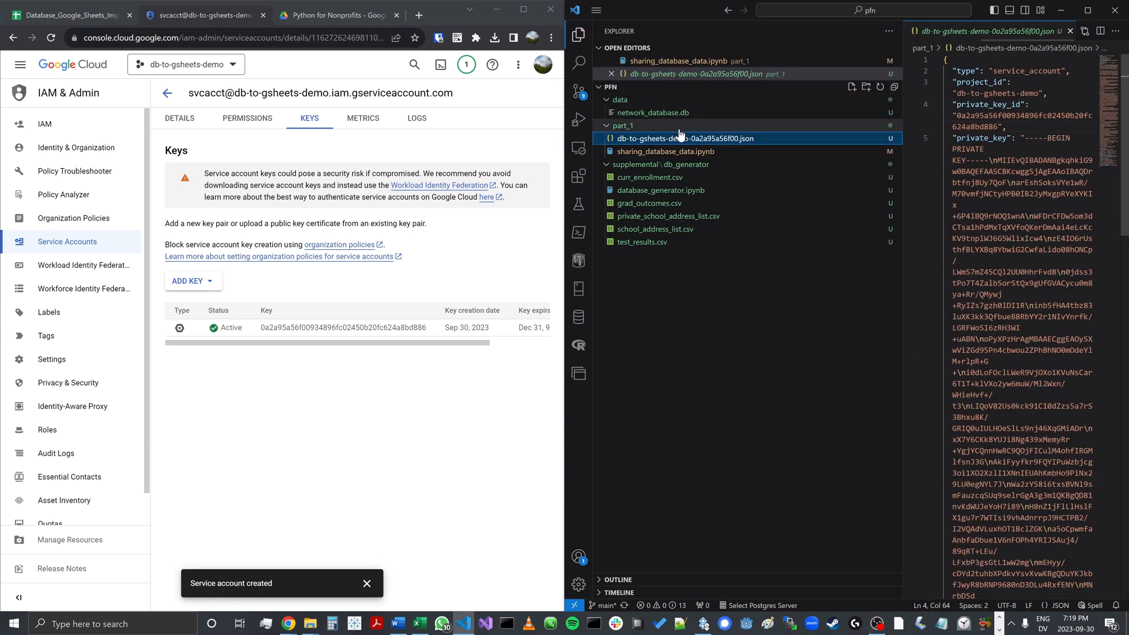
{"action": "mouse_move", "coordinate": [664, 152]}
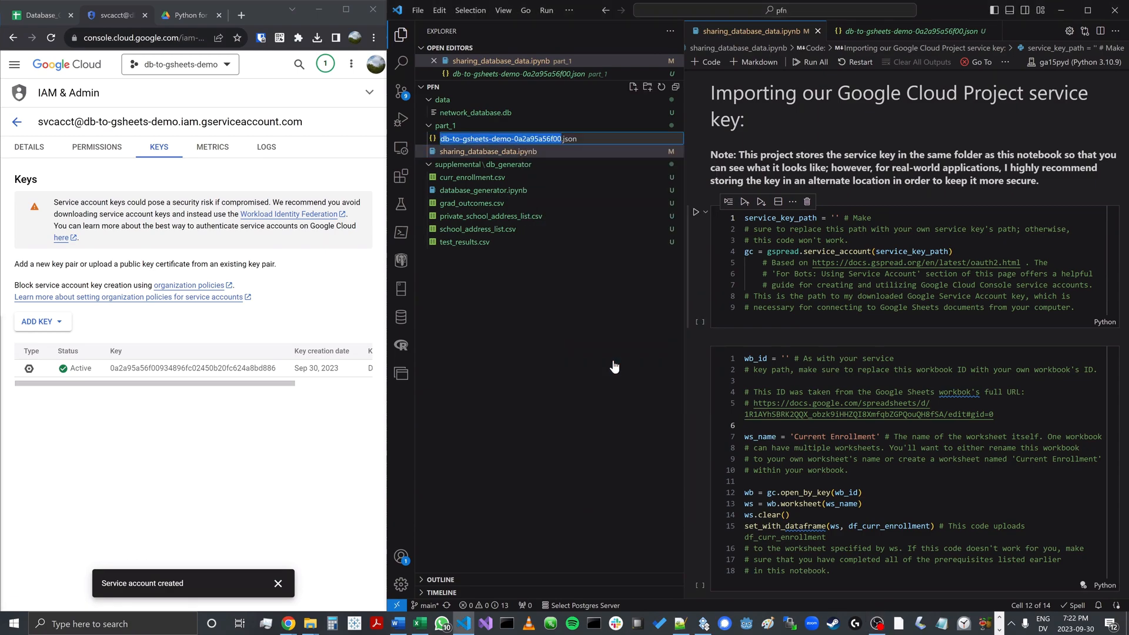
Step: Point service_key_path at the downloaded db-to-gsheets-demo JSON key file
{"action": "left_click", "coordinate": [488, 151]}
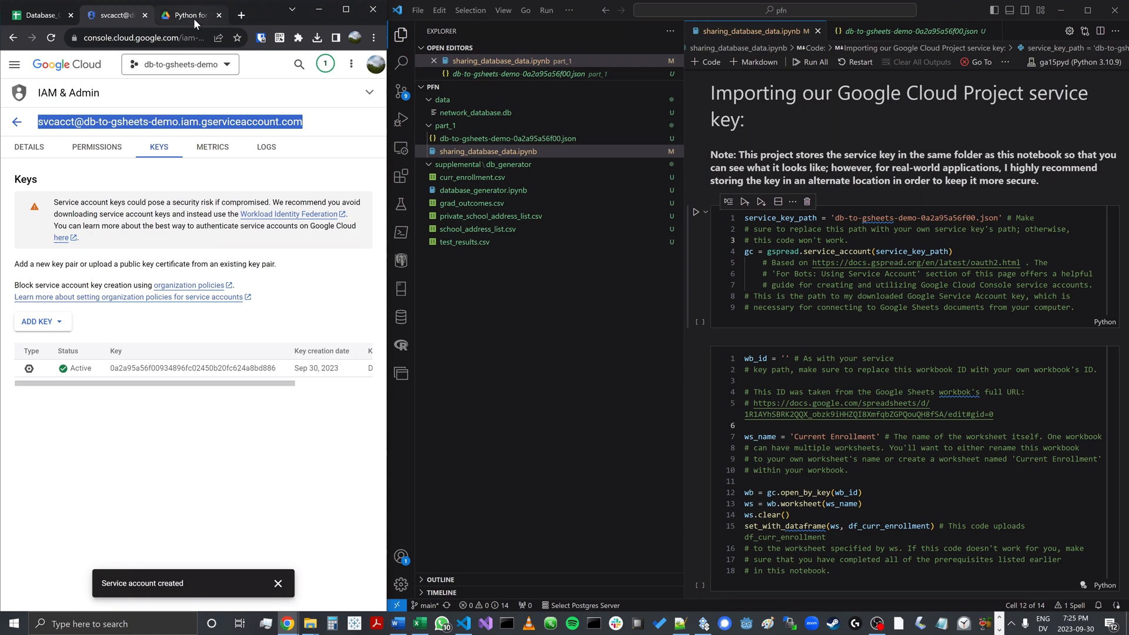
Step: Switch to the Google Drive tab showing the Python for Nonprofits folder
{"action": "left_click", "coordinate": [190, 14]}
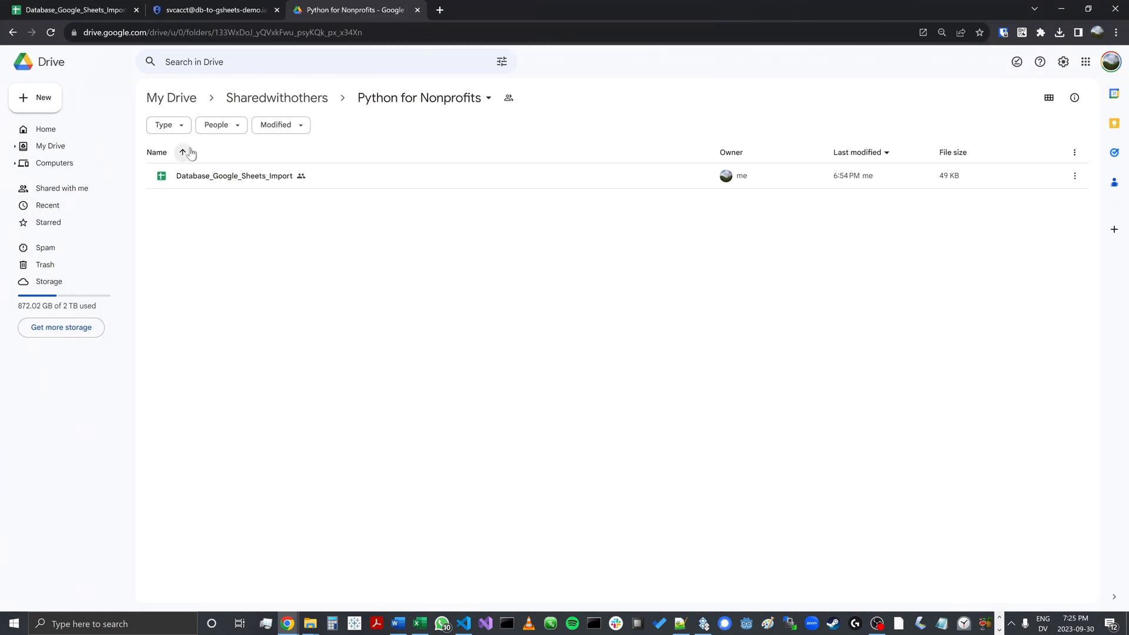
{"action": "mouse_move", "coordinate": [383, 261]}
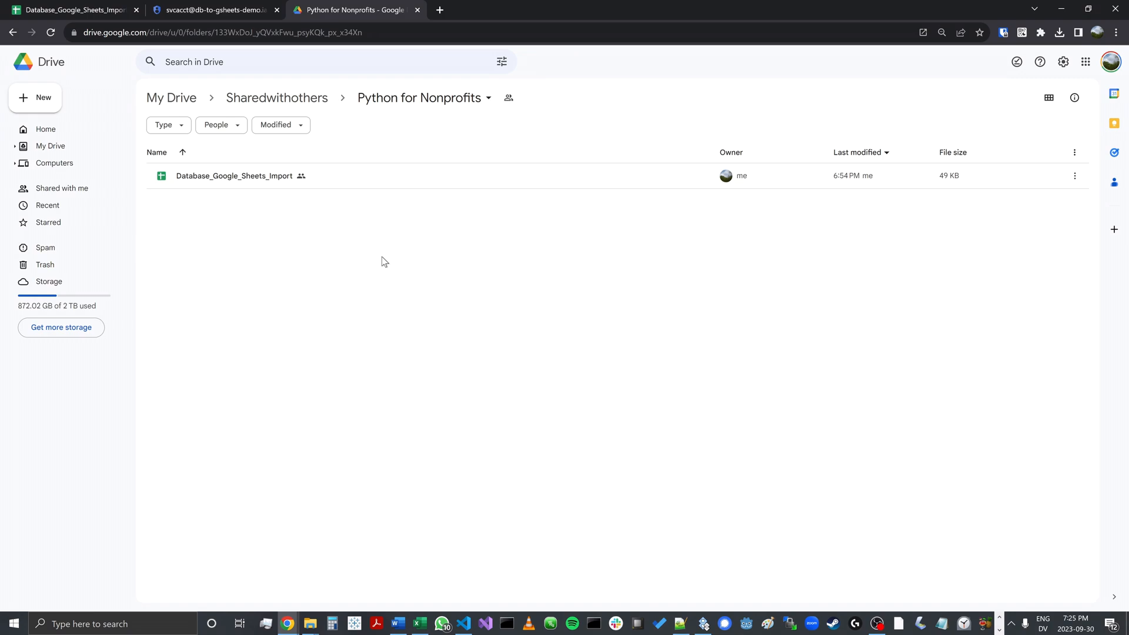
{"action": "mouse_move", "coordinate": [263, 217]}
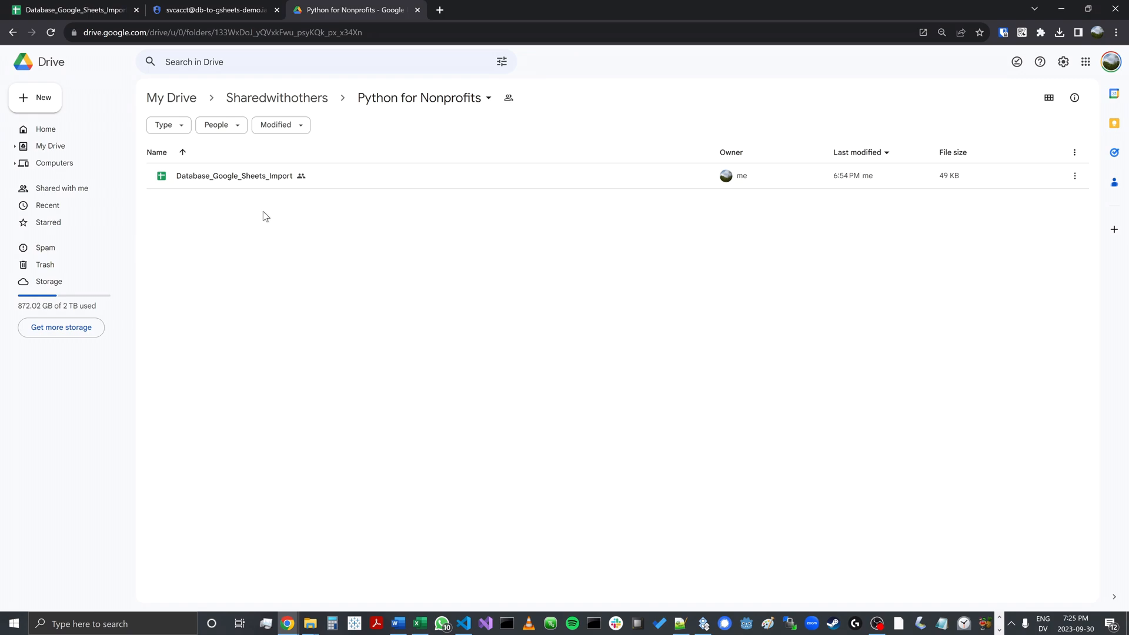
{"action": "mouse_move", "coordinate": [71, 100]}
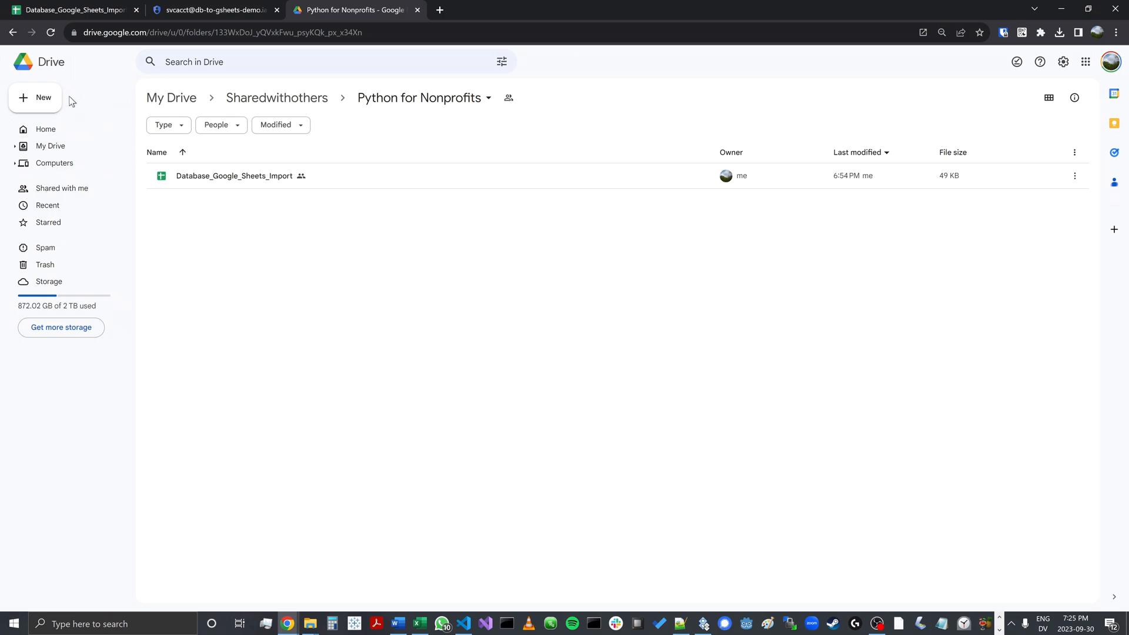
Step: Create a blank Google Sheets spreadsheet in the folder and retitle it 'Current…'
{"action": "left_click", "coordinate": [35, 97]}
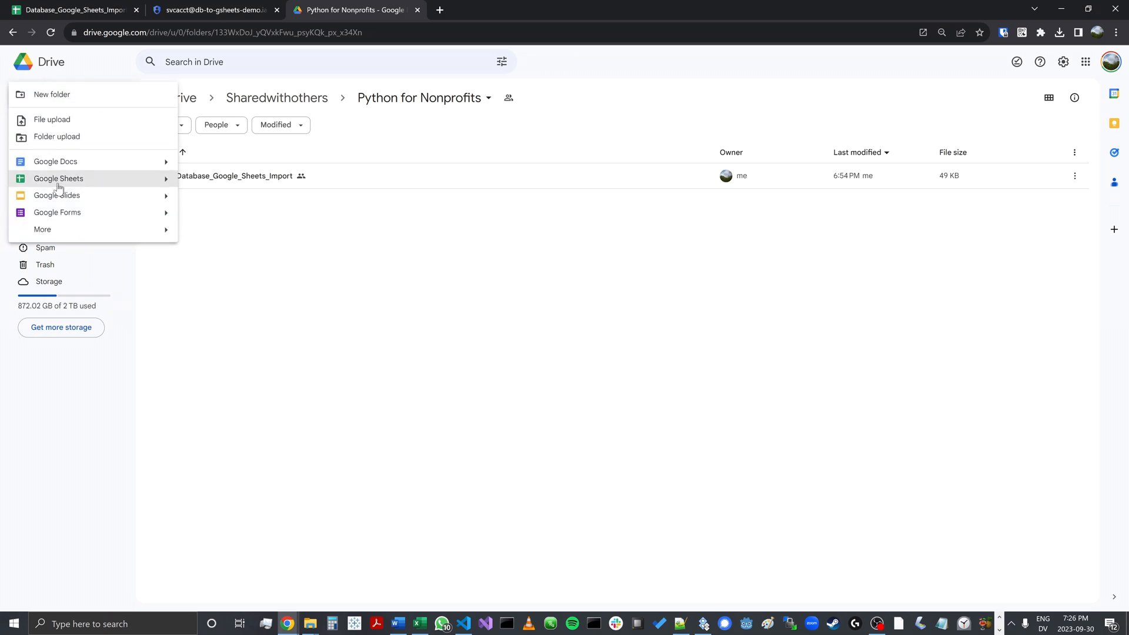
{"action": "left_click", "coordinate": [58, 177]}
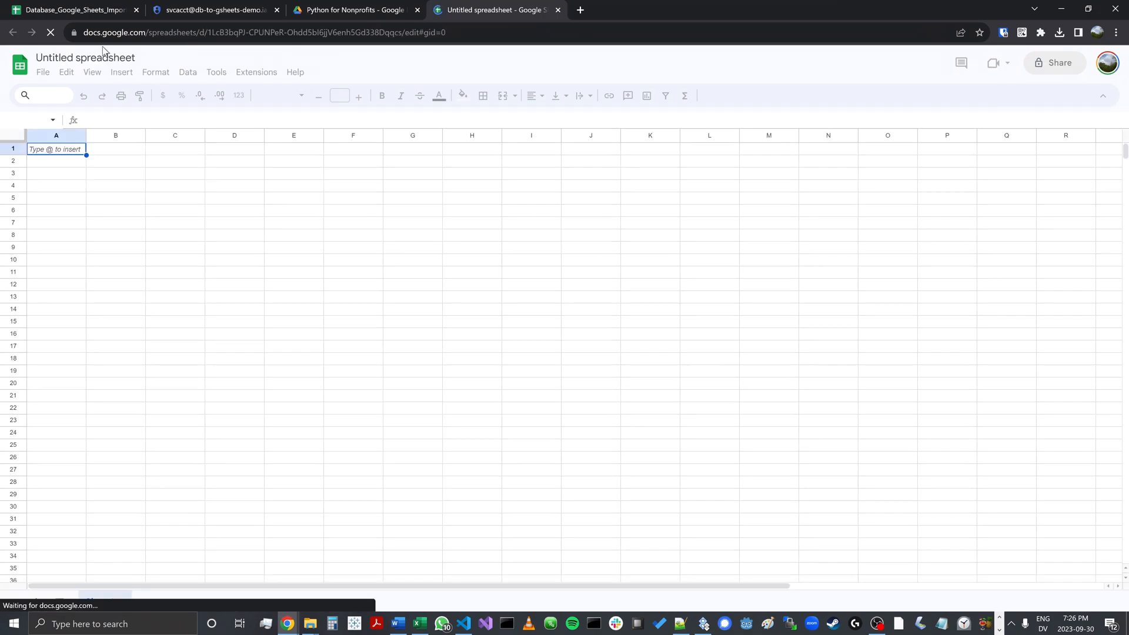
{"action": "left_click", "coordinate": [85, 58]}
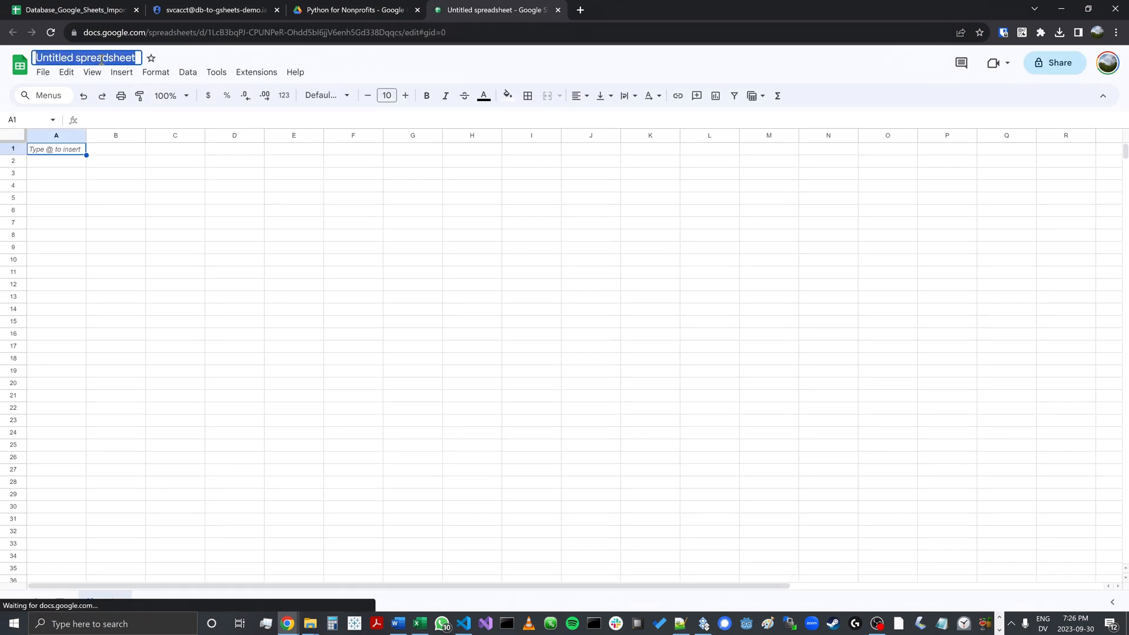
{"action": "type", "text": "Current ..."}
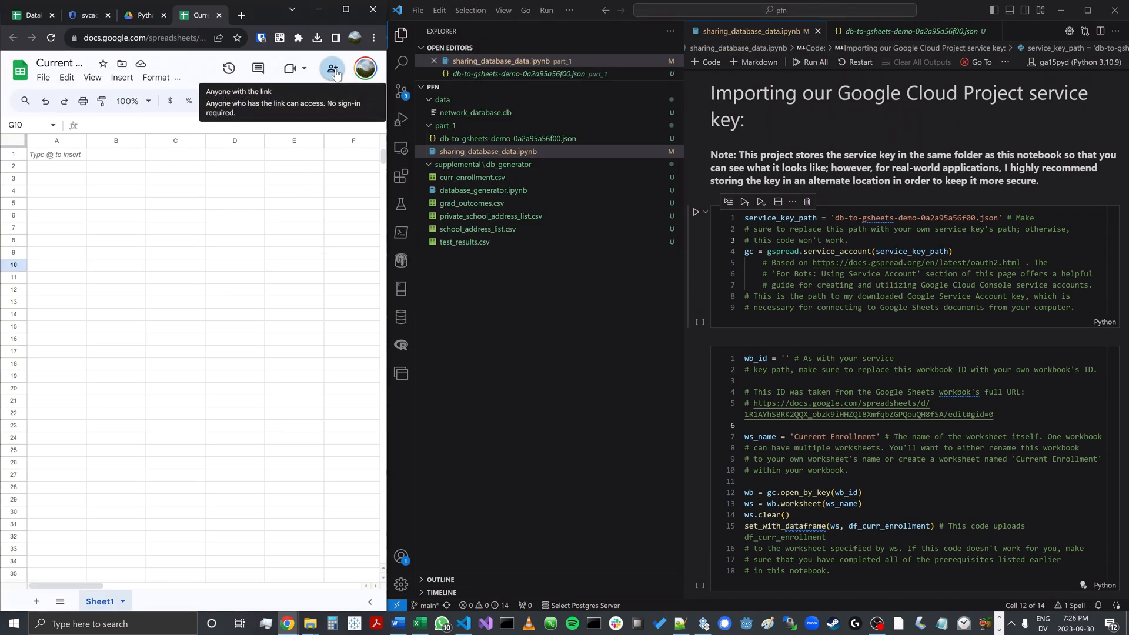
{"action": "left_click", "coordinate": [332, 69]}
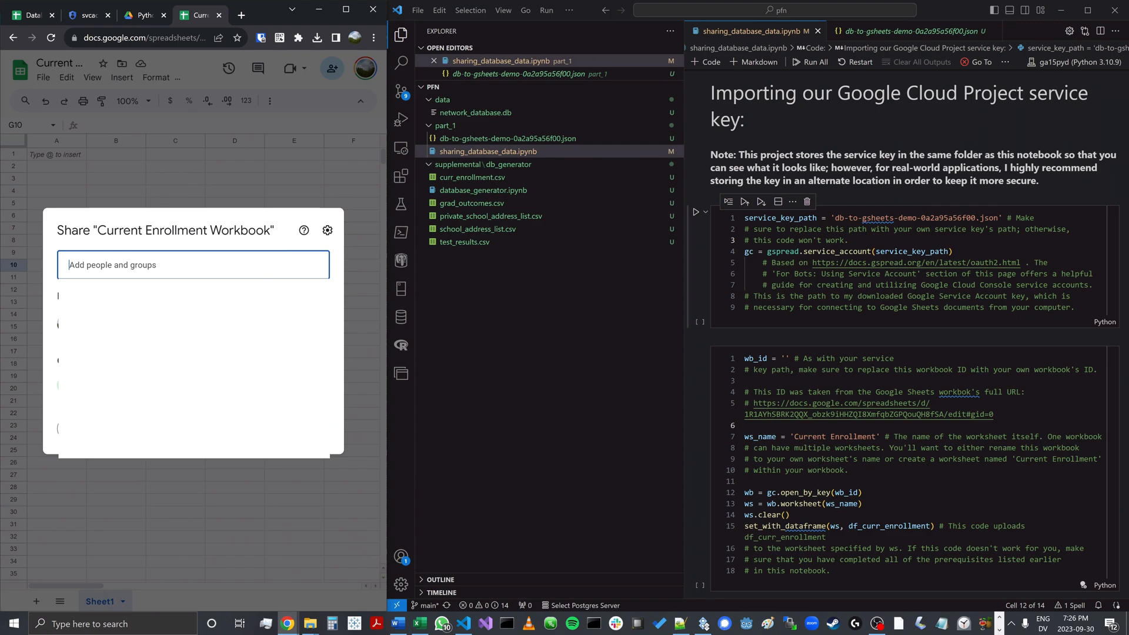
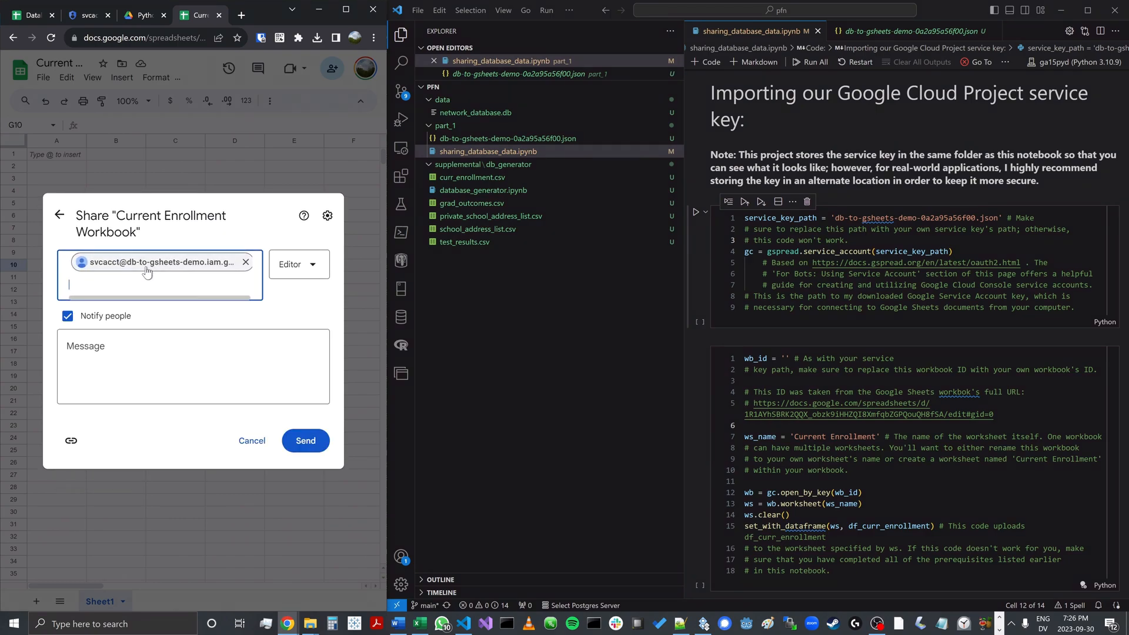
{"action": "left_click", "coordinate": [195, 14]}
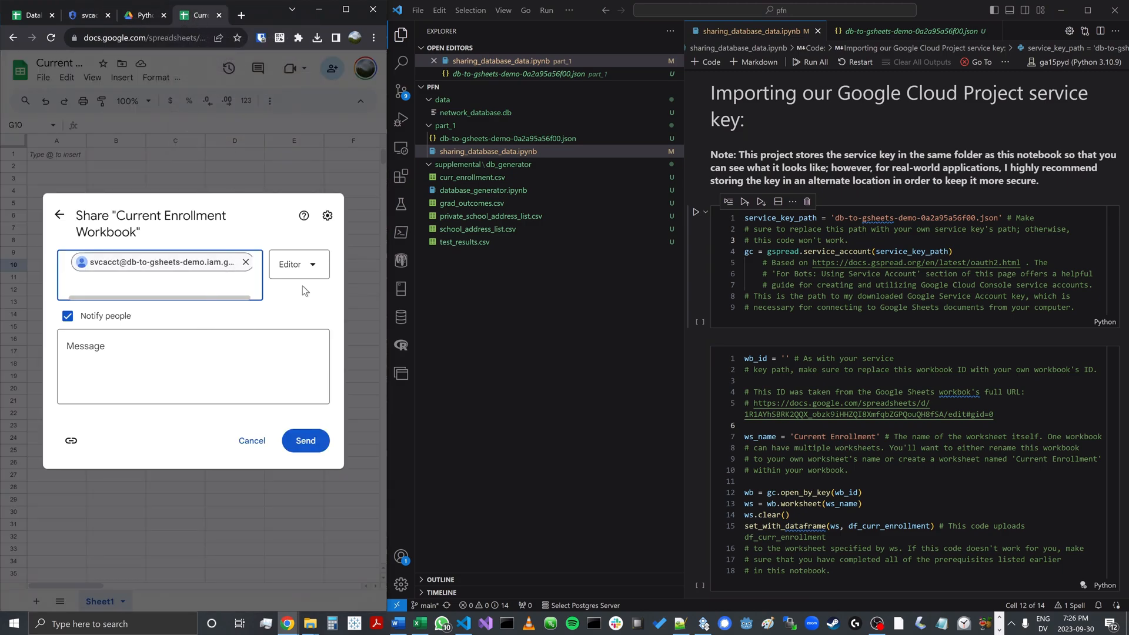
{"action": "left_click", "coordinate": [67, 315]}
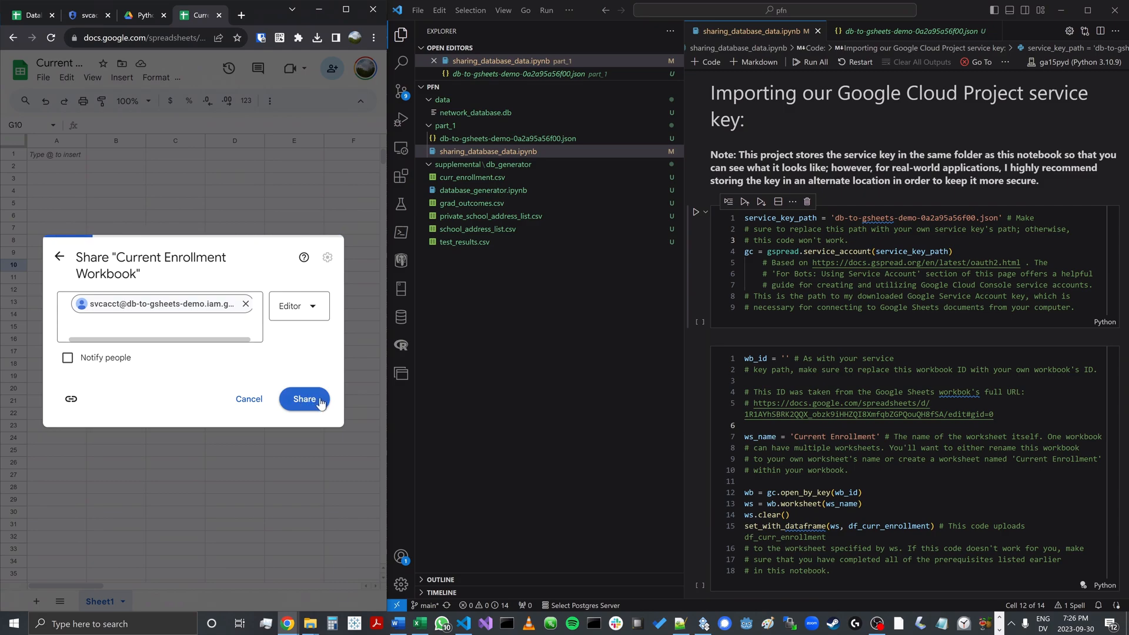
{"action": "left_click", "coordinate": [303, 398]}
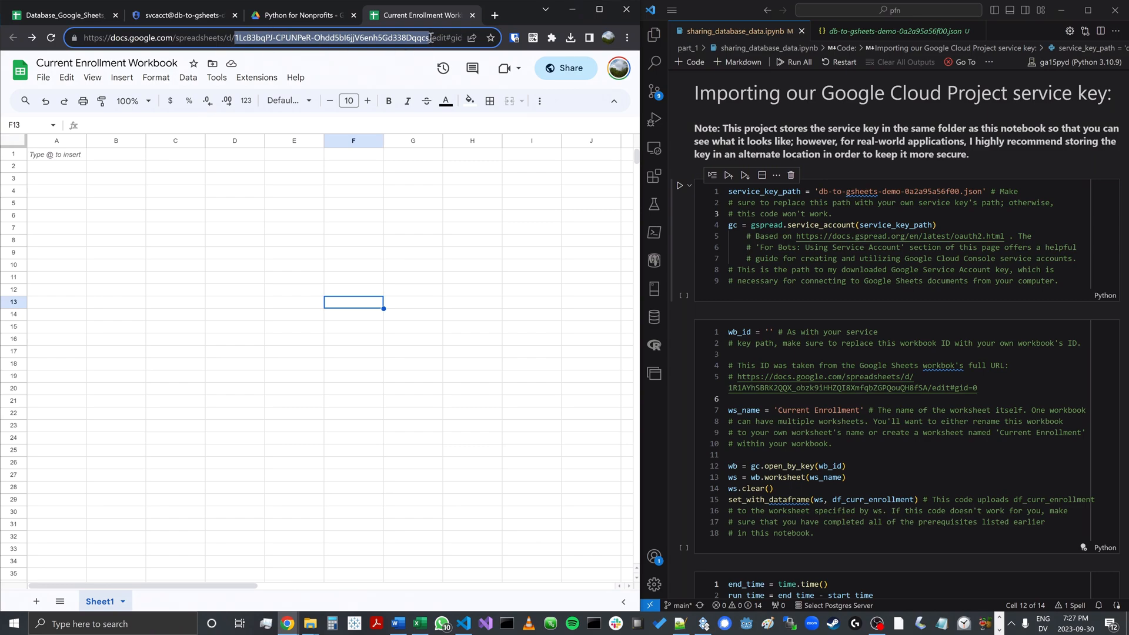
Step: Copy the workbook ID into wb_id and rename Sheet1 to 'Current Enrollment'
{"action": "right_click", "coordinate": [346, 37]}
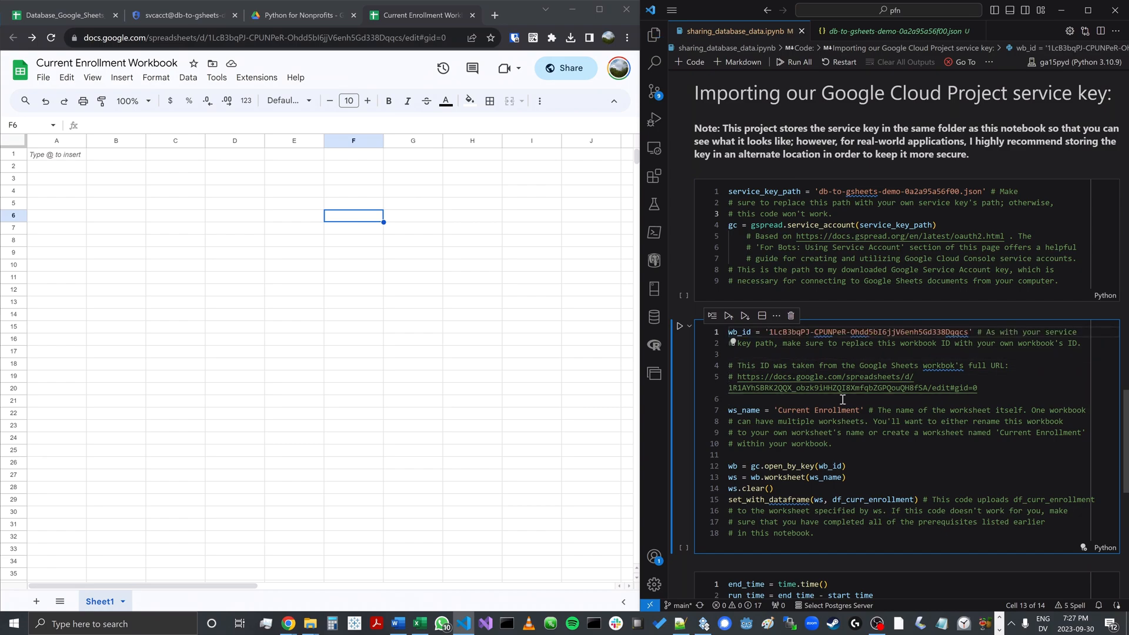
{"action": "left_click", "coordinate": [235, 327]}
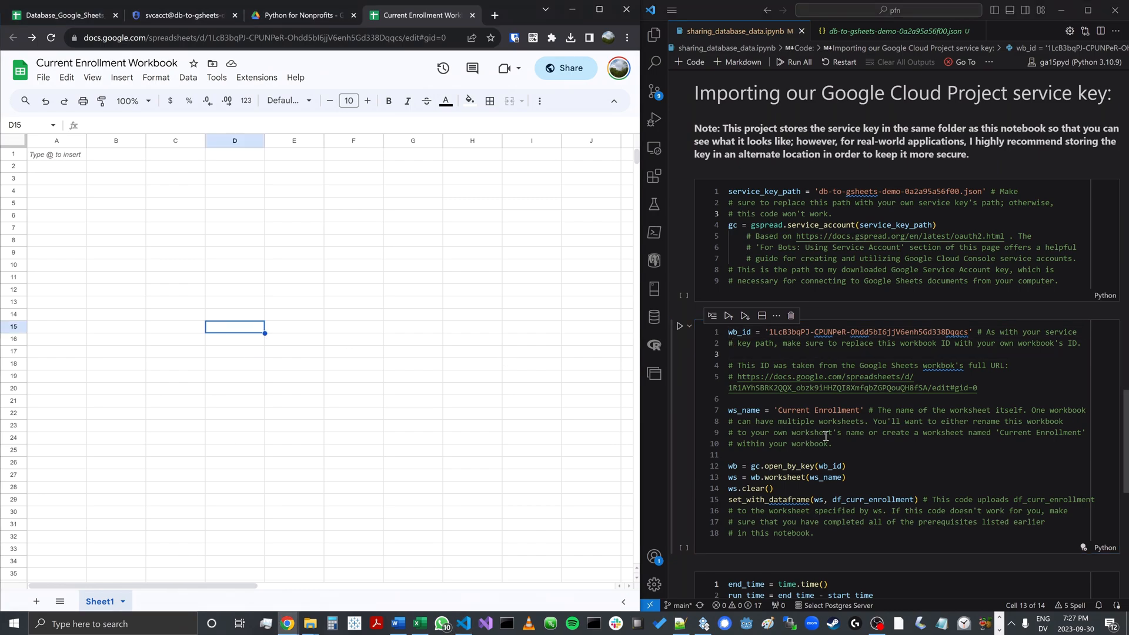
{"action": "double_click", "coordinate": [792, 410]}
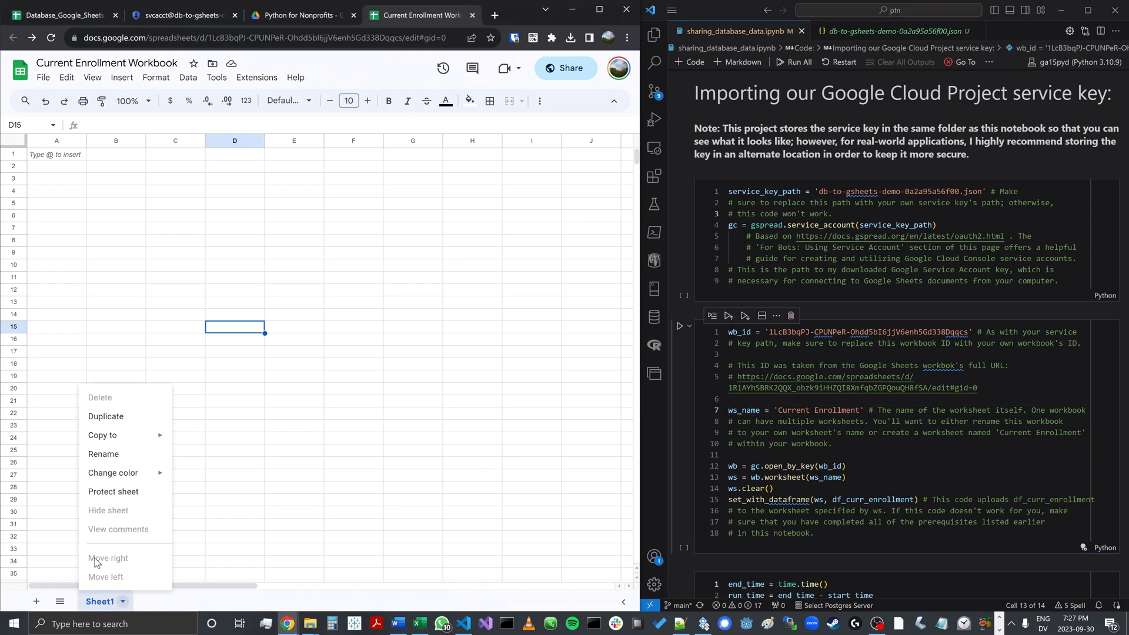
{"action": "left_click", "coordinate": [104, 454]}
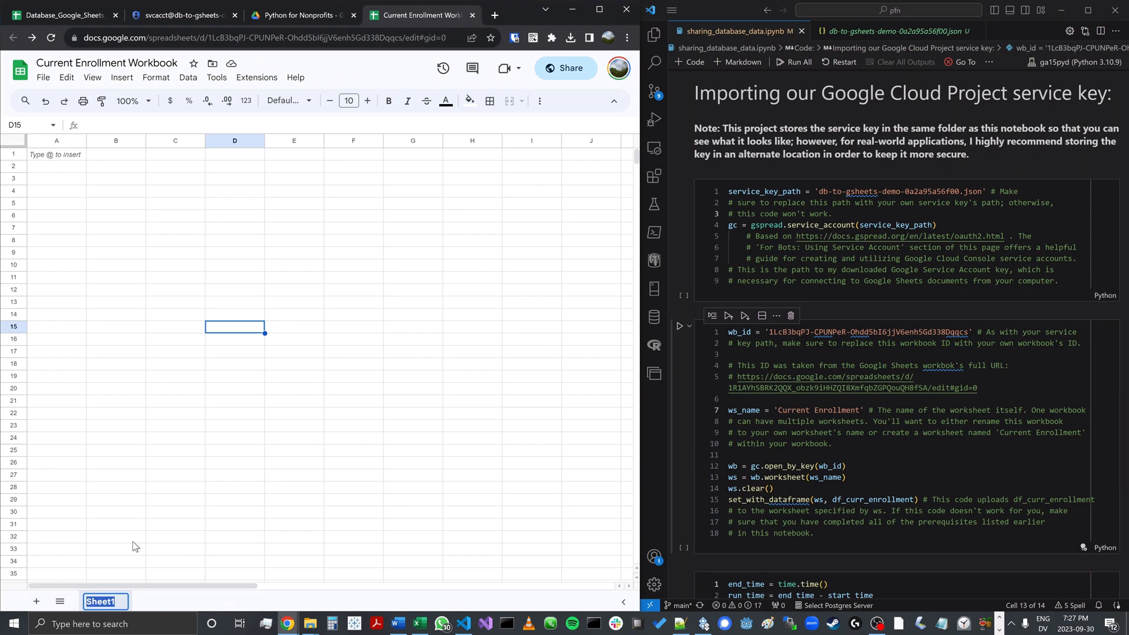
{"action": "type", "text": "Current Enrollmen"}
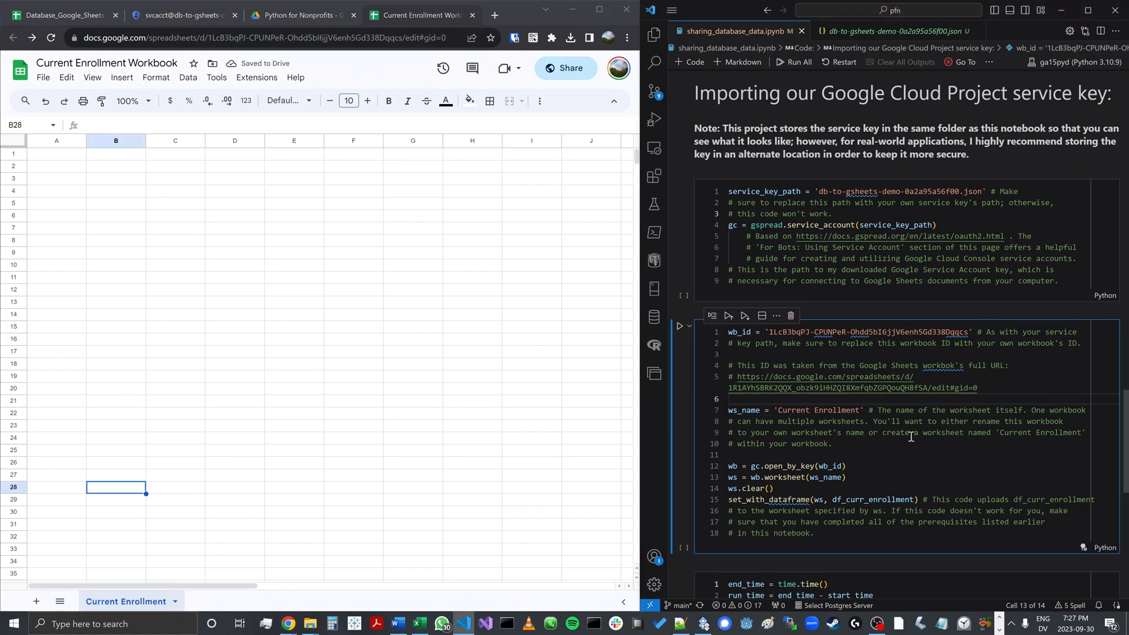
Step: Hide the Explorer sidebar and run the curr_enrollment query cell to show its 4000 rows
{"action": "scroll", "scroll_direction": "down", "scroll_amount": 3}
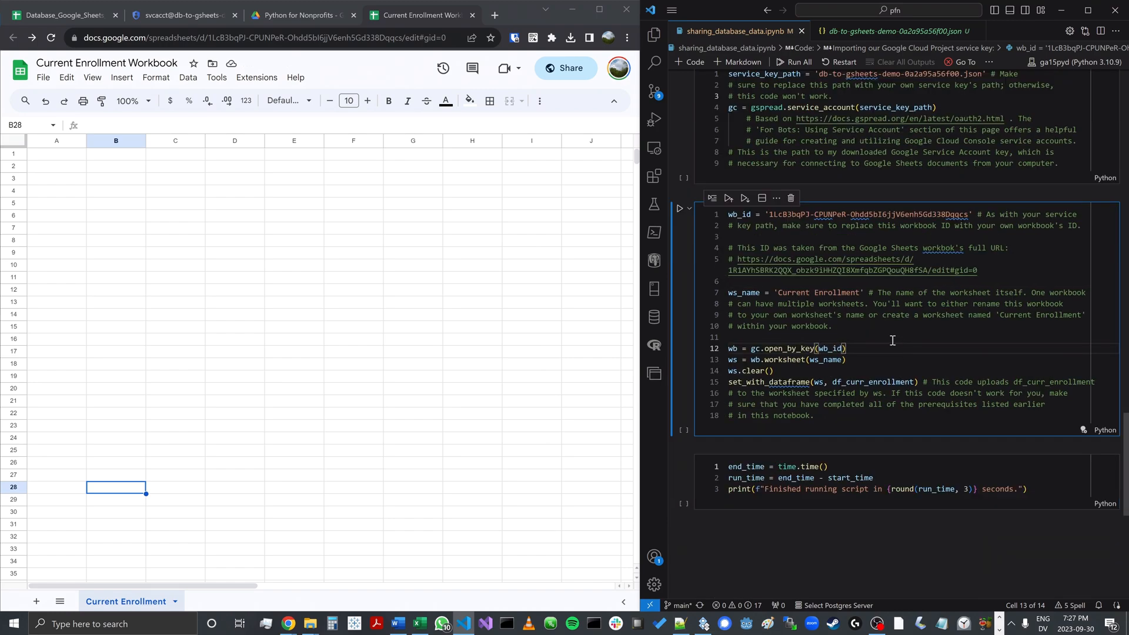
{"action": "mouse_move", "coordinate": [1059, 447]}
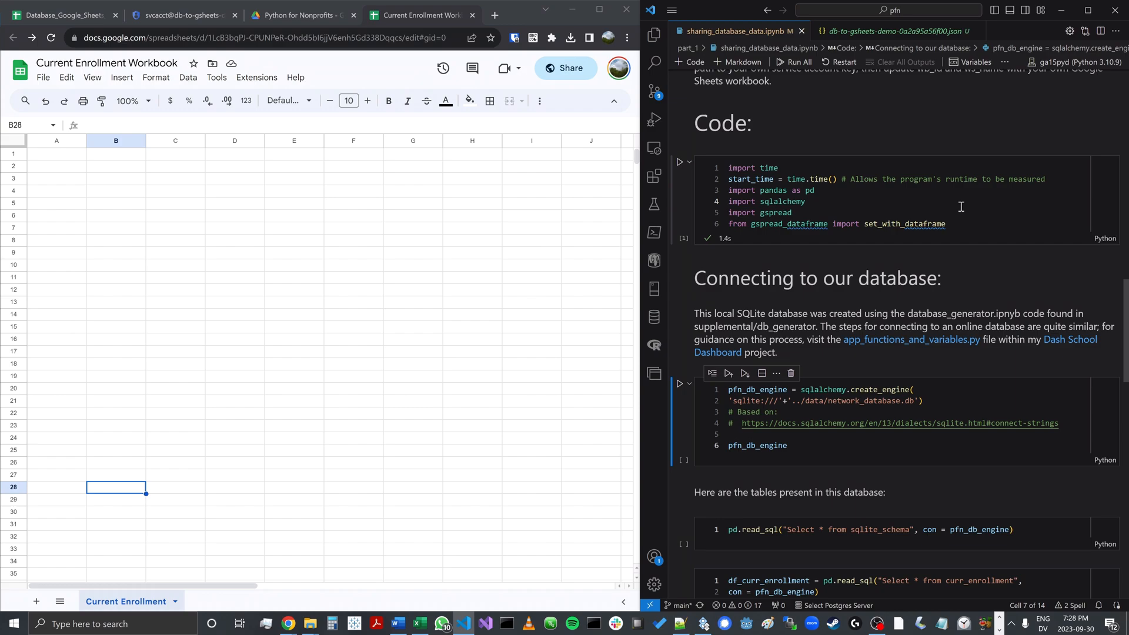
{"action": "scroll", "scroll_direction": "down", "scroll_amount": 3}
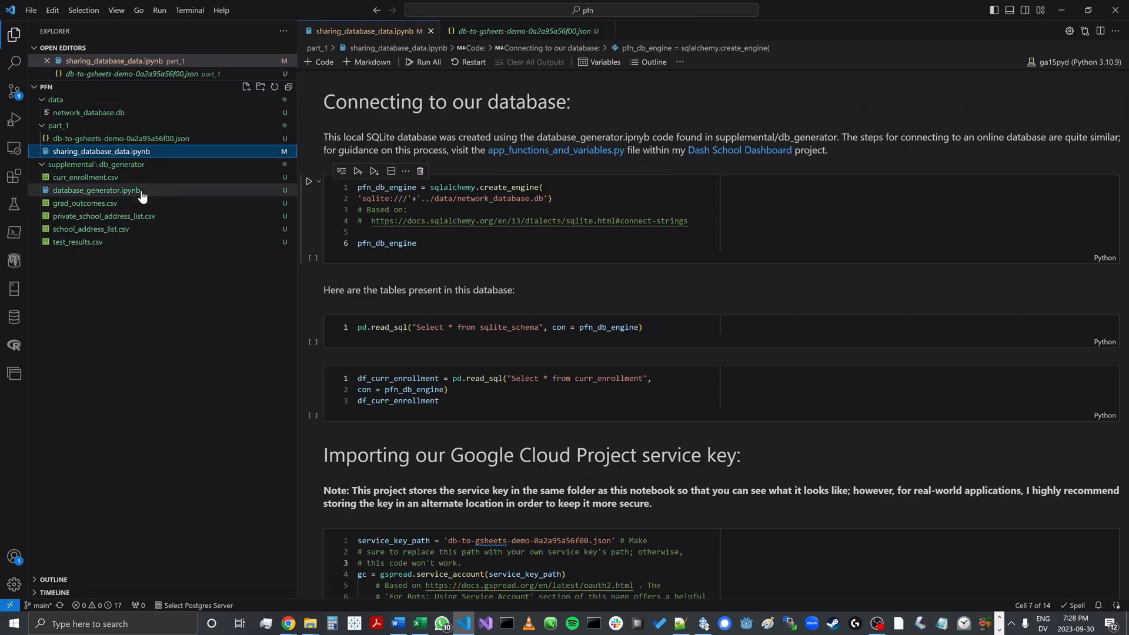
{"action": "mouse_move", "coordinate": [14, 34]}
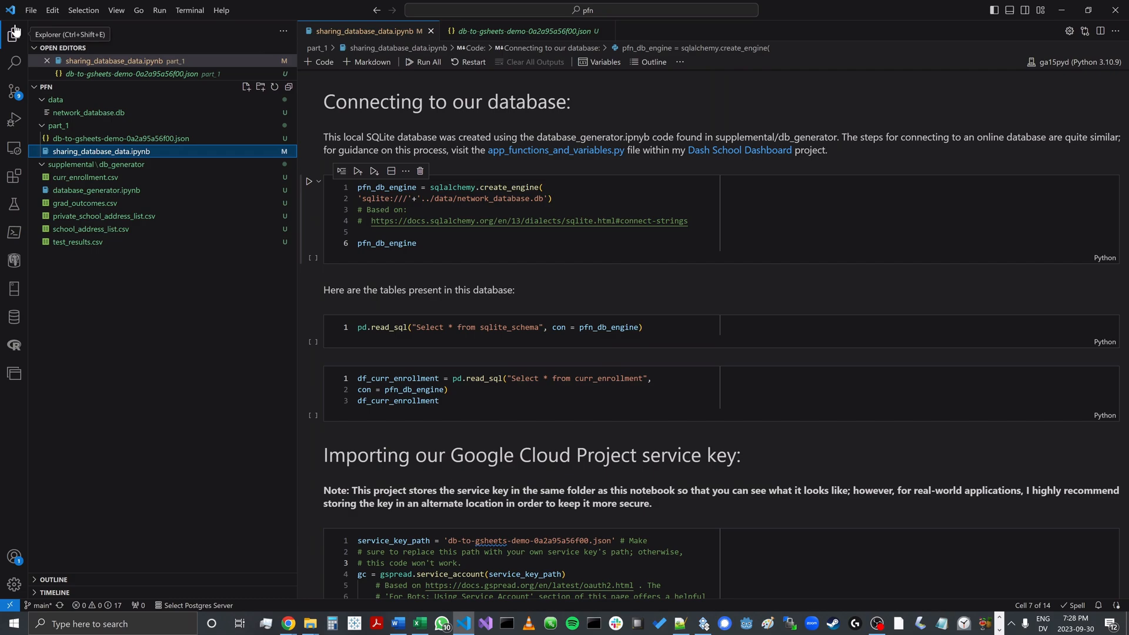
{"action": "left_click", "coordinate": [14, 34]}
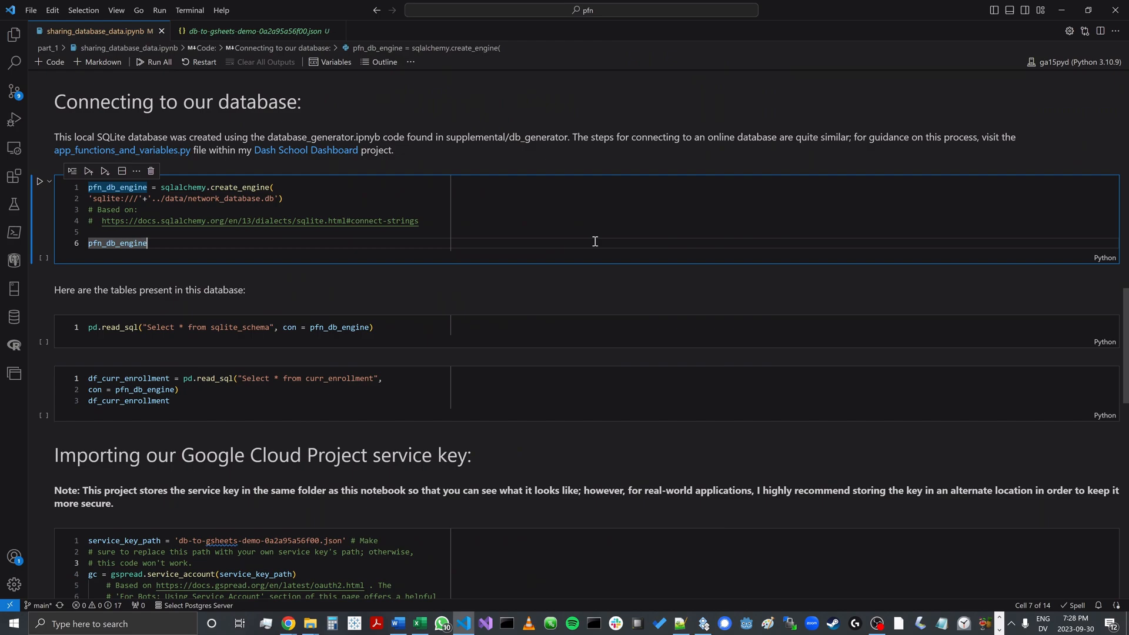
{"action": "mouse_move", "coordinate": [771, 19]}
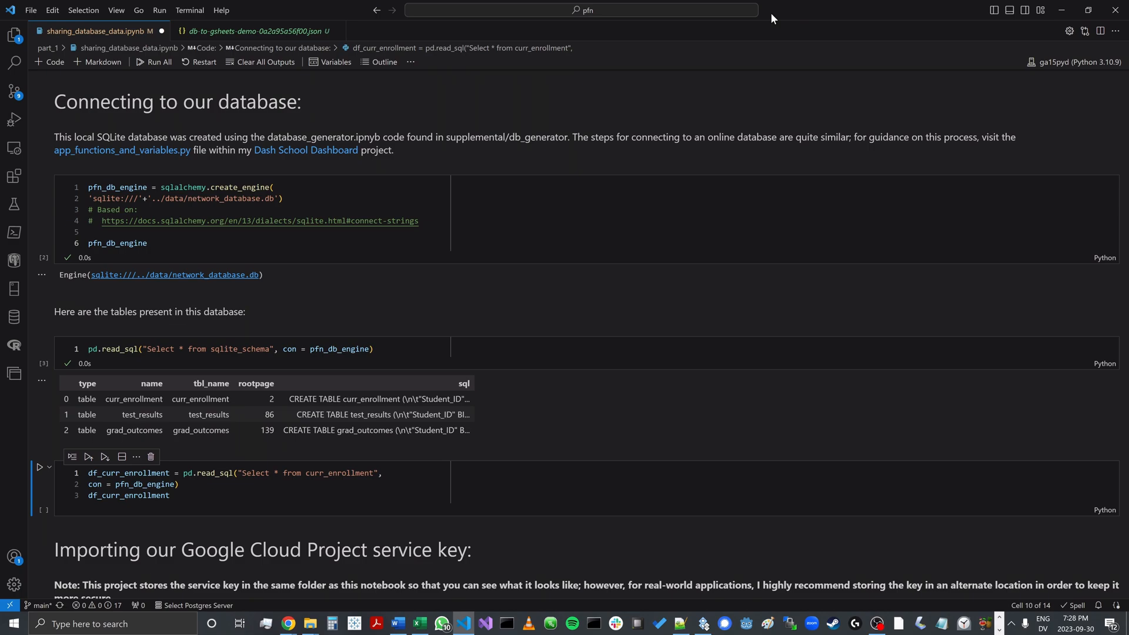
{"action": "left_click", "coordinate": [41, 466]}
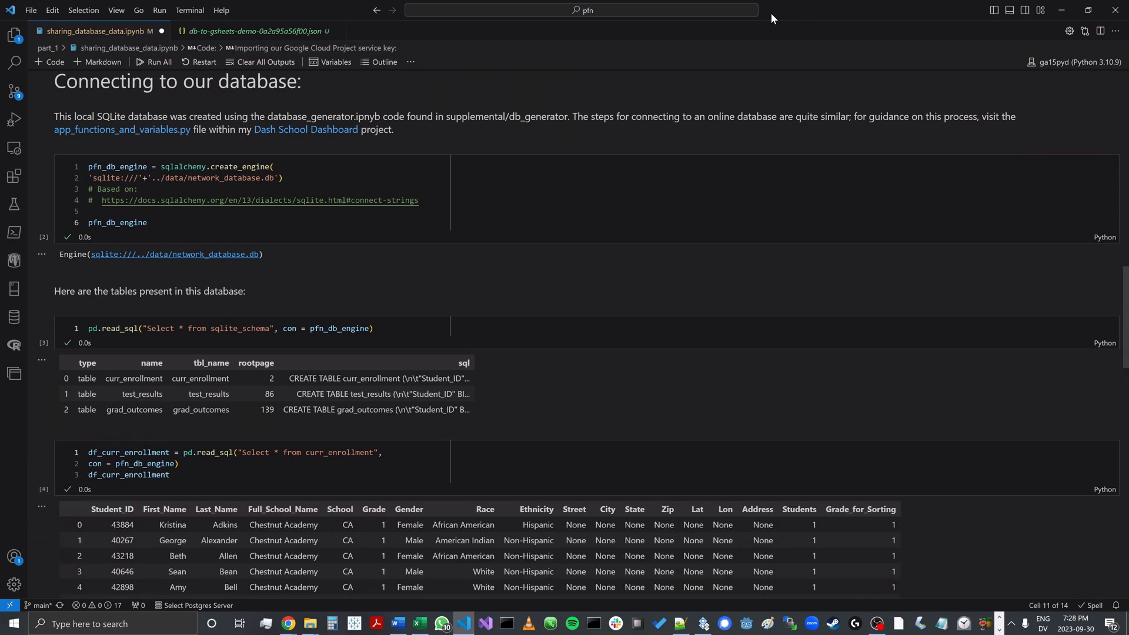
{"action": "scroll", "scroll_direction": "down", "scroll_amount": 3}
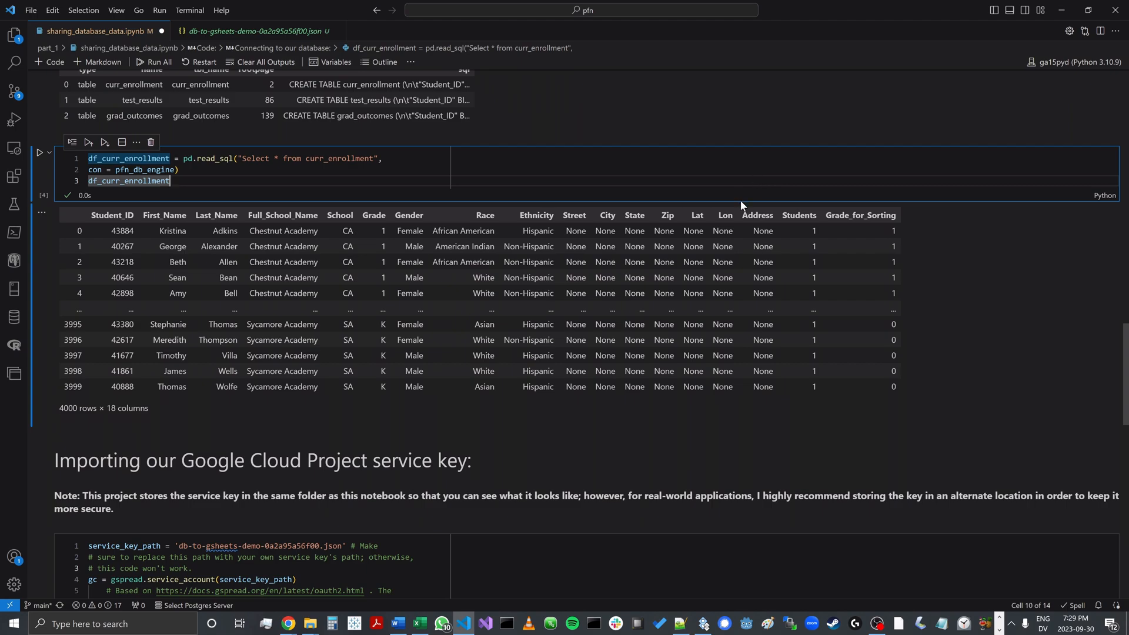
{"action": "scroll", "scroll_direction": "down", "scroll_amount": 3}
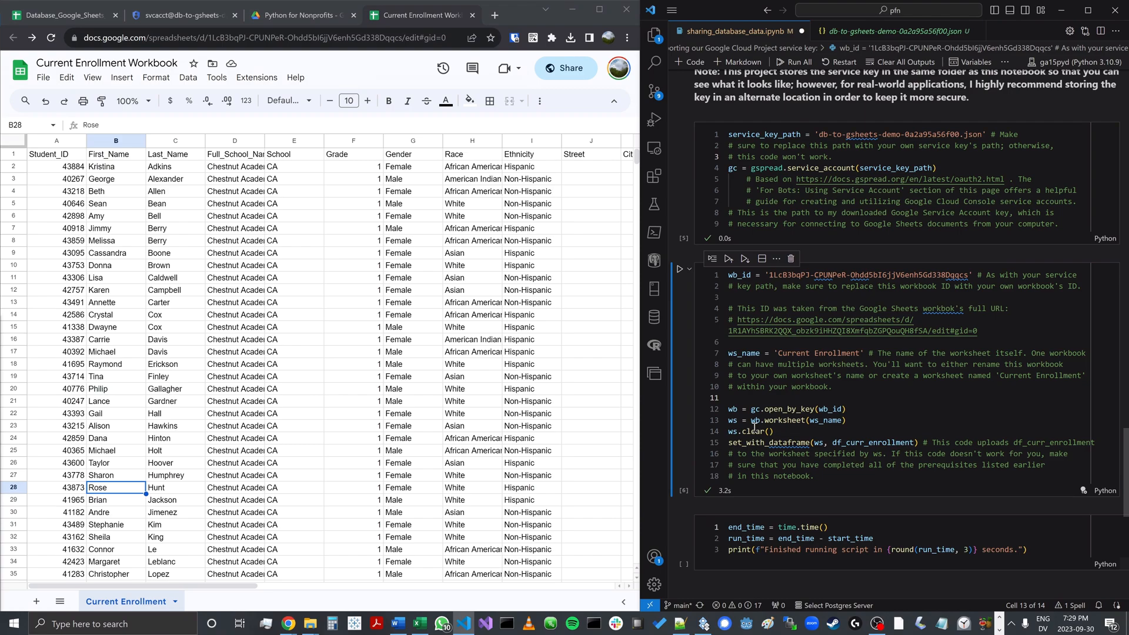
Step: Inspect an uploaded enrollment row and a Grade value in the Current Enrollment sheet
{"action": "left_click", "coordinate": [352, 265]}
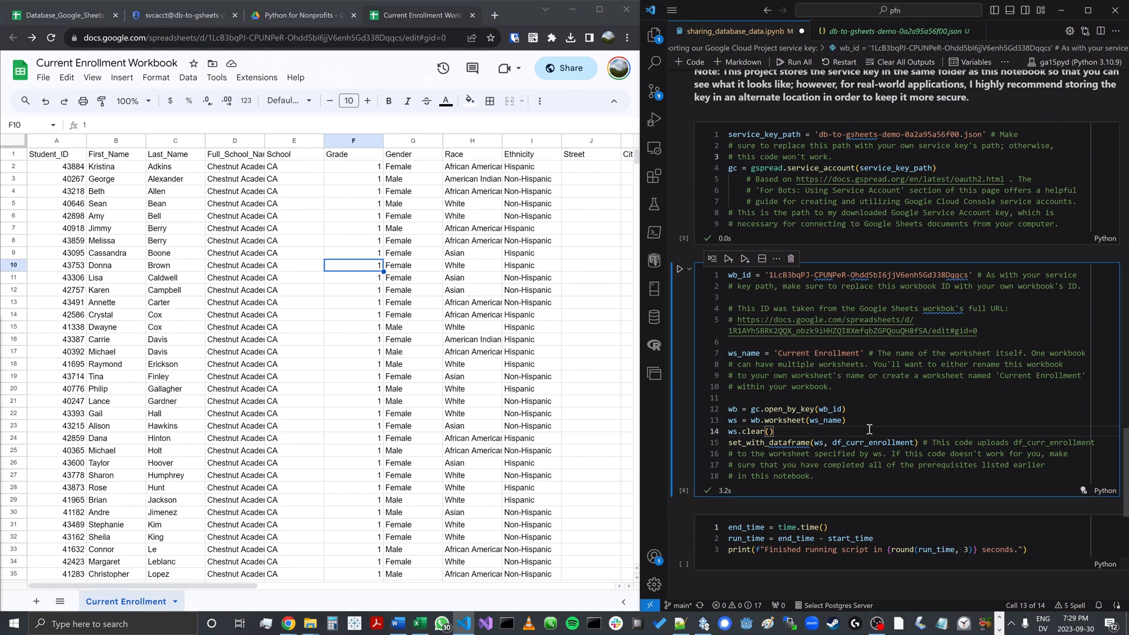
{"action": "double_click", "coordinate": [749, 431]}
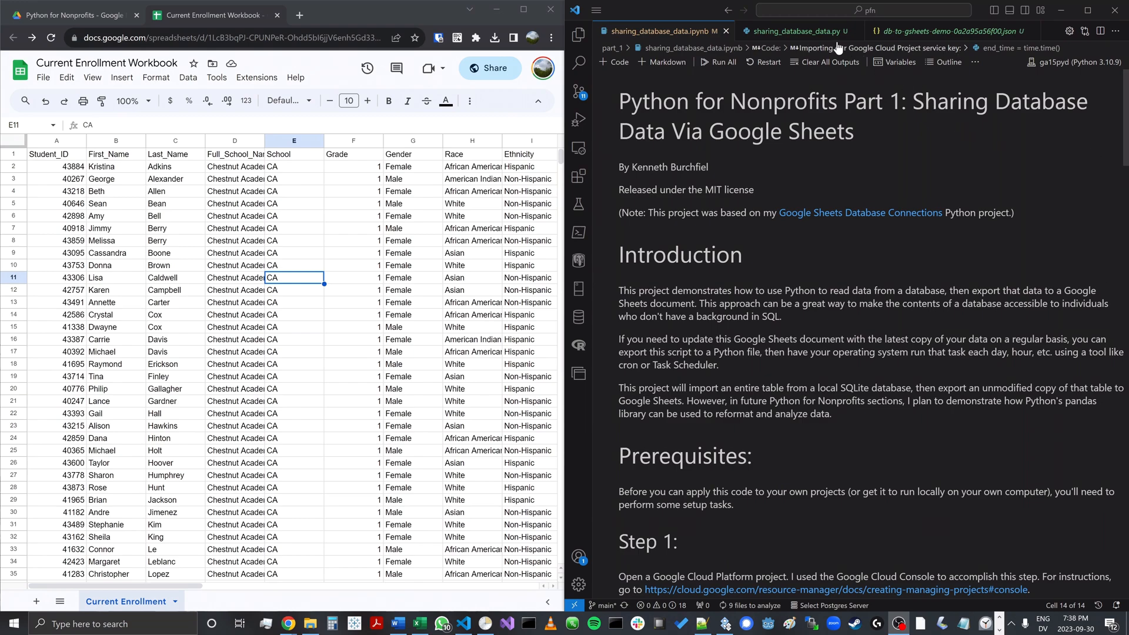
{"action": "mouse_move", "coordinate": [799, 32]}
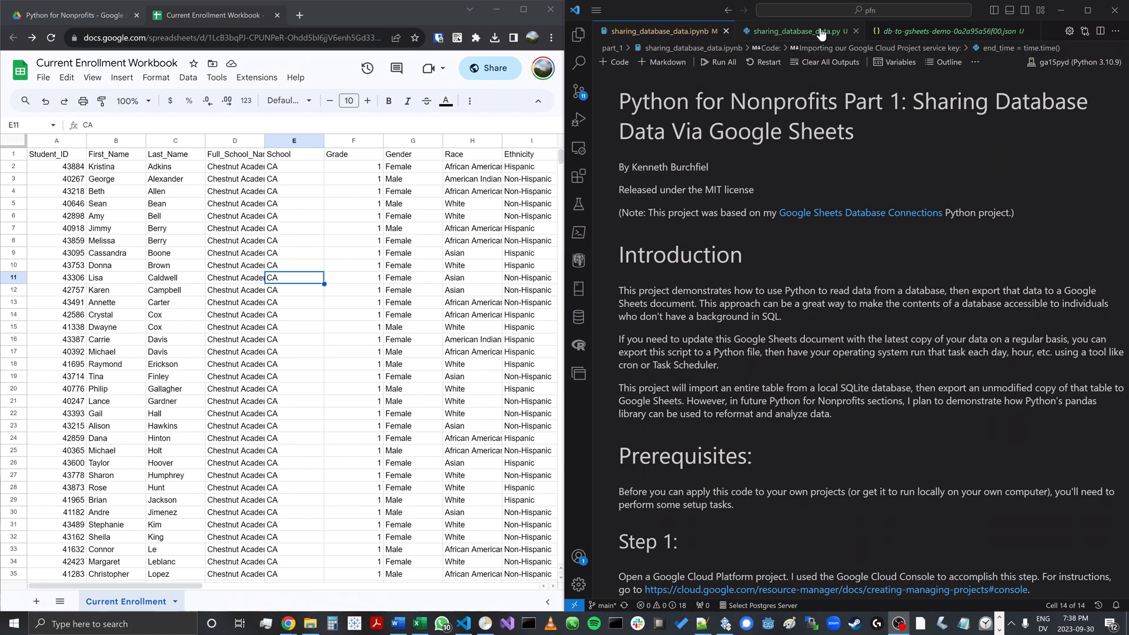
Step: View the exported sharing_database_data.py script in its editor tab
{"action": "left_click", "coordinate": [794, 31]}
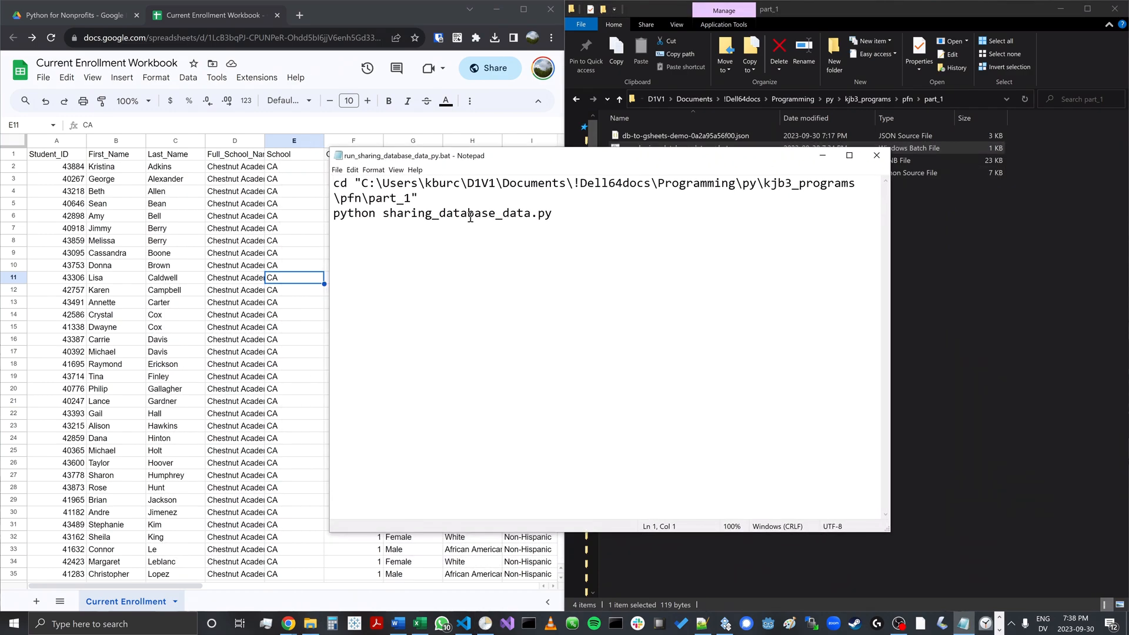
Step: Review the cd and python lines of run_sharing_database_data_py.bat, then bring up the scheduled tasks
{"action": "left_click", "coordinate": [418, 198]}
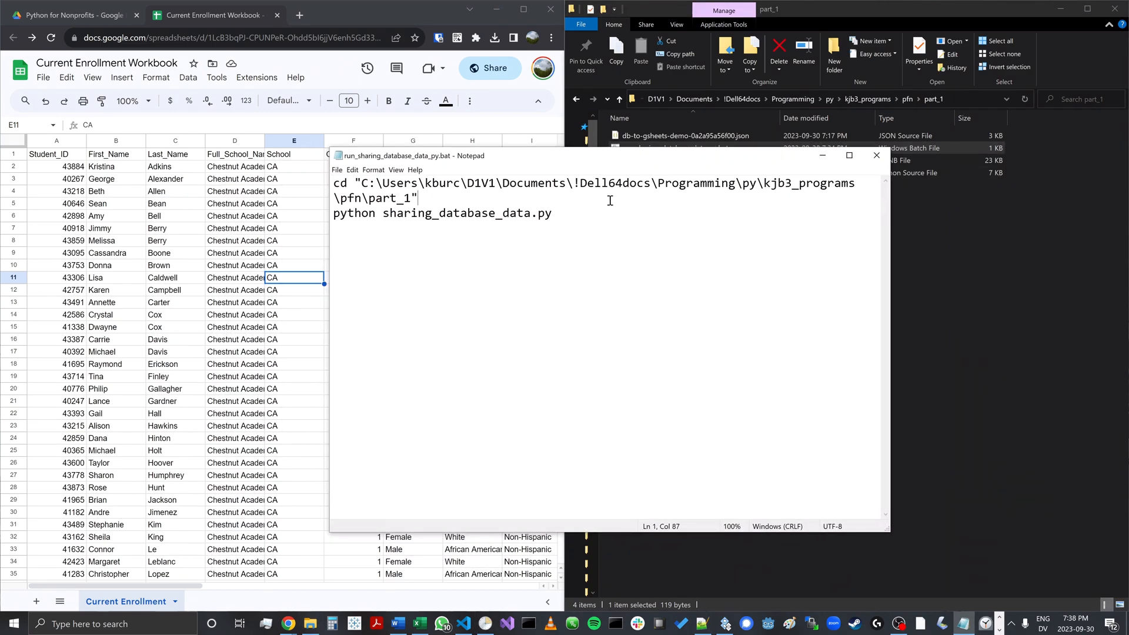
{"action": "mouse_move", "coordinate": [631, 218]}
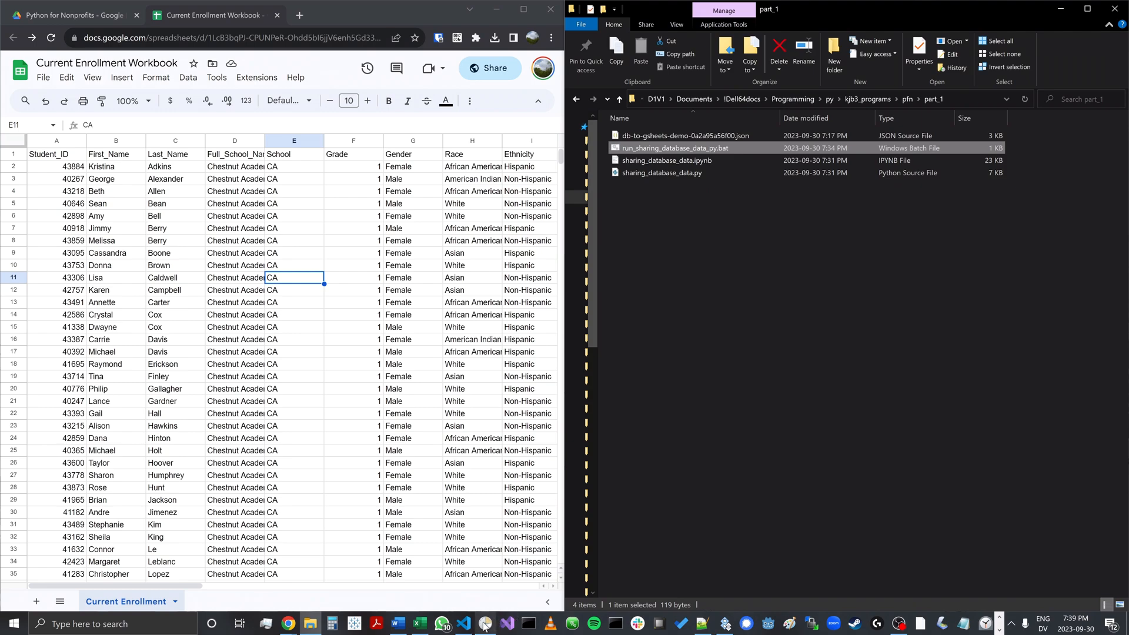
{"action": "left_click", "coordinate": [484, 623]}
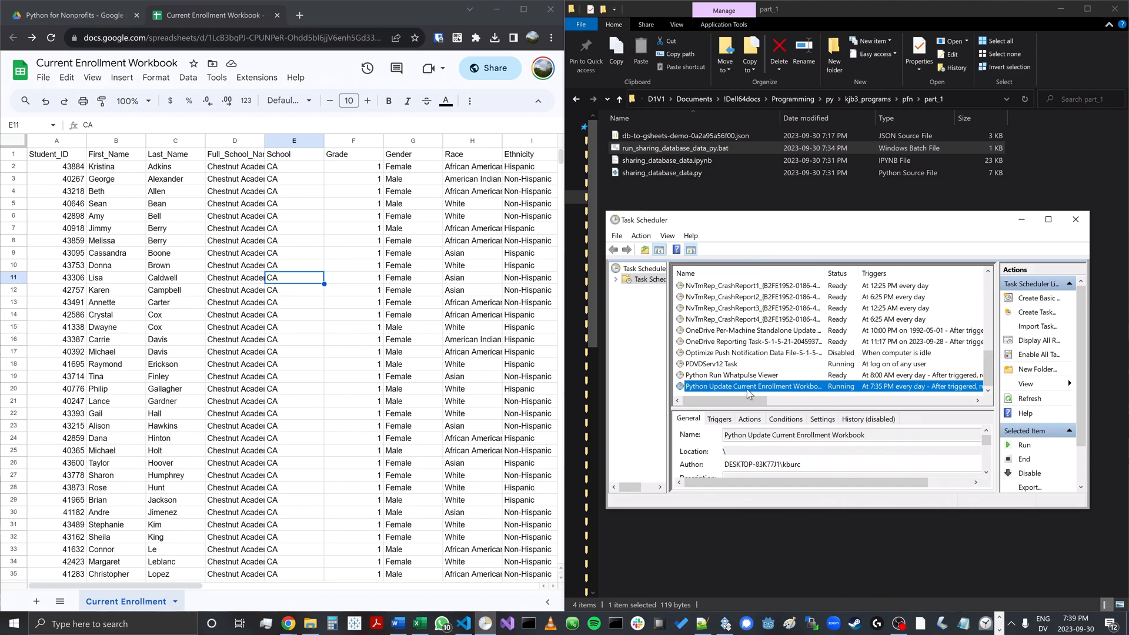
Step: Run the 'Python Update Current Enrollment Workbook' task immediately from its context menu
{"action": "right_click", "coordinate": [754, 387]}
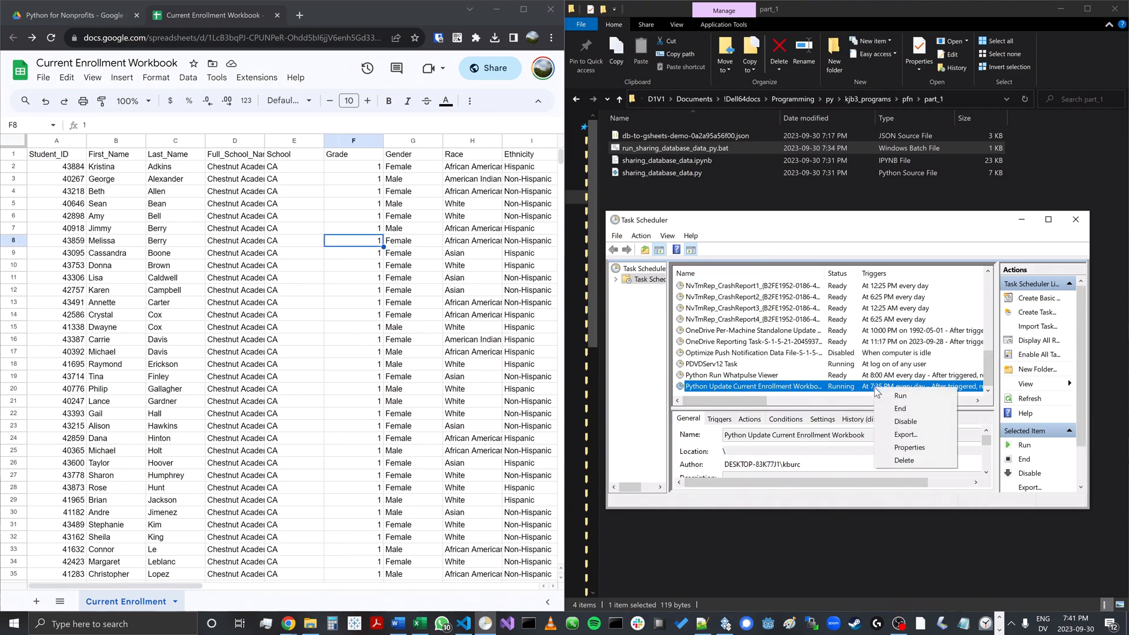
{"action": "left_click", "coordinate": [899, 395]}
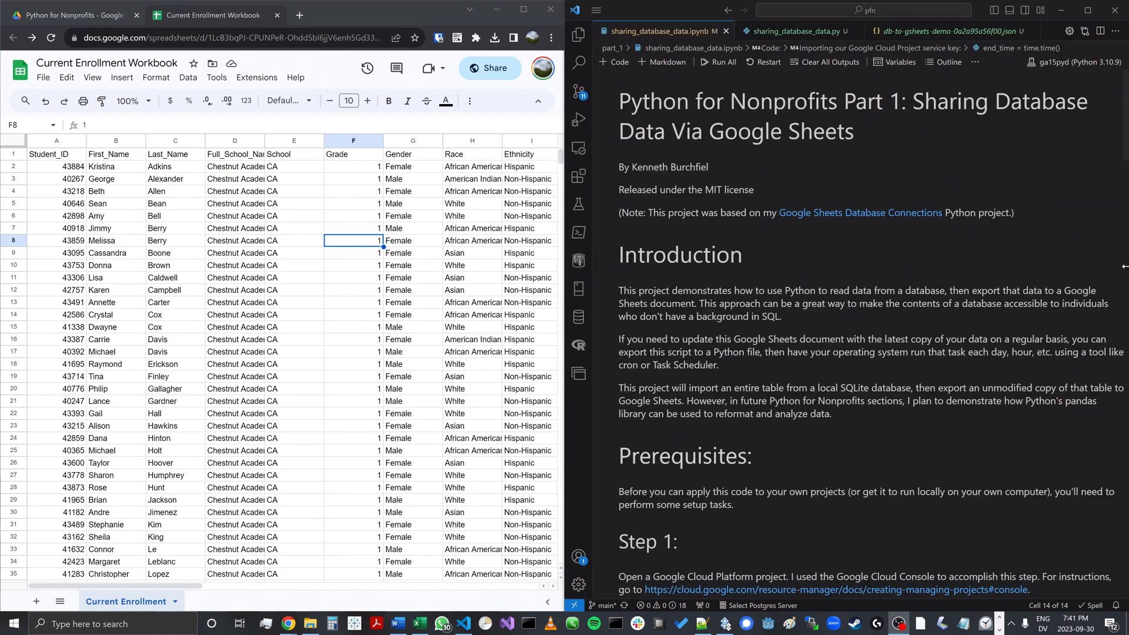
{"action": "mouse_move", "coordinate": [1117, 132]}
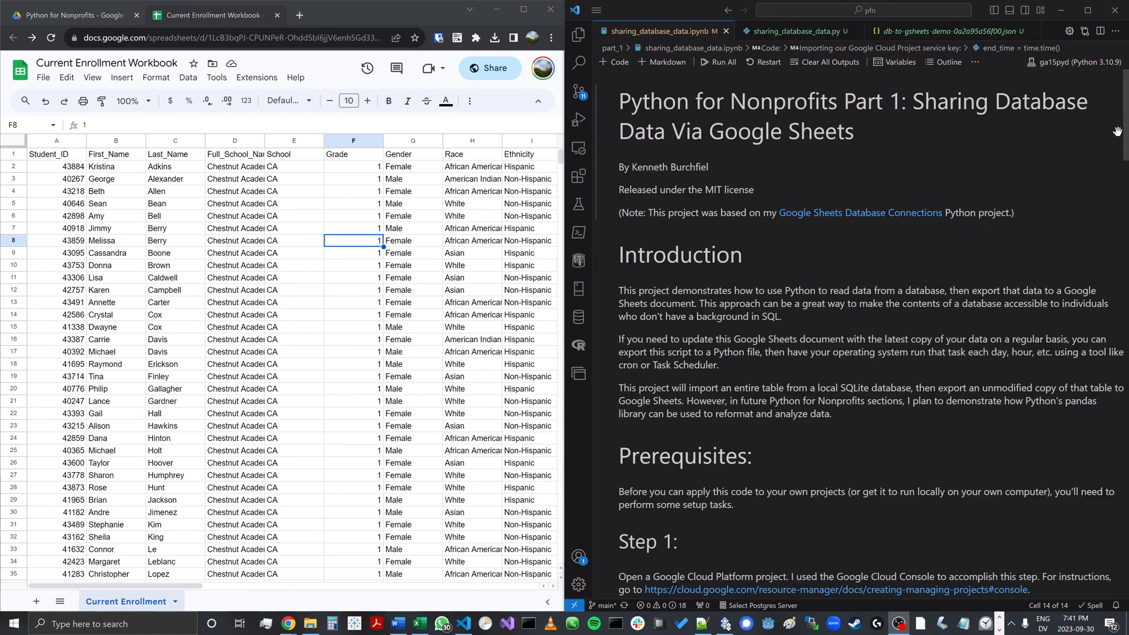